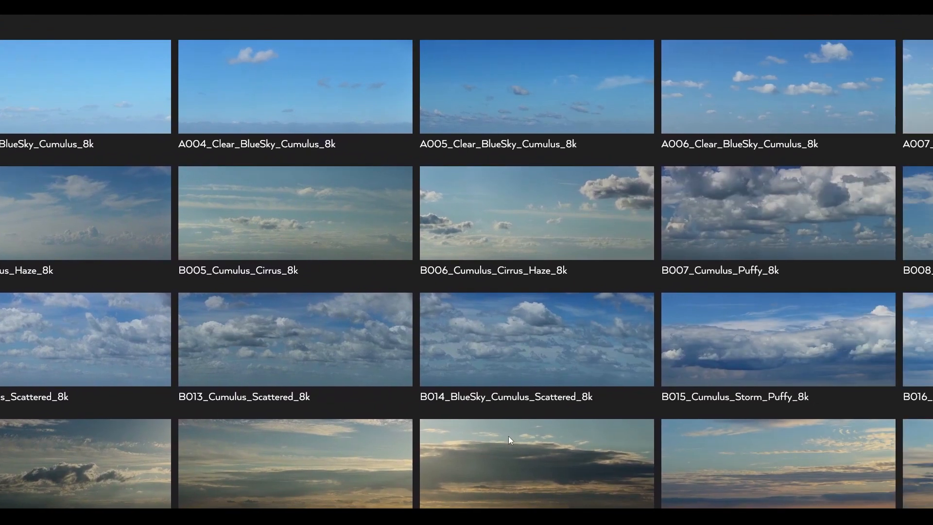
Frame the hill and road, then add a VRayBitmap map node in the Slate Material Editor.
{"action": "scroll", "scroll_direction": "down", "scroll_amount": 3}
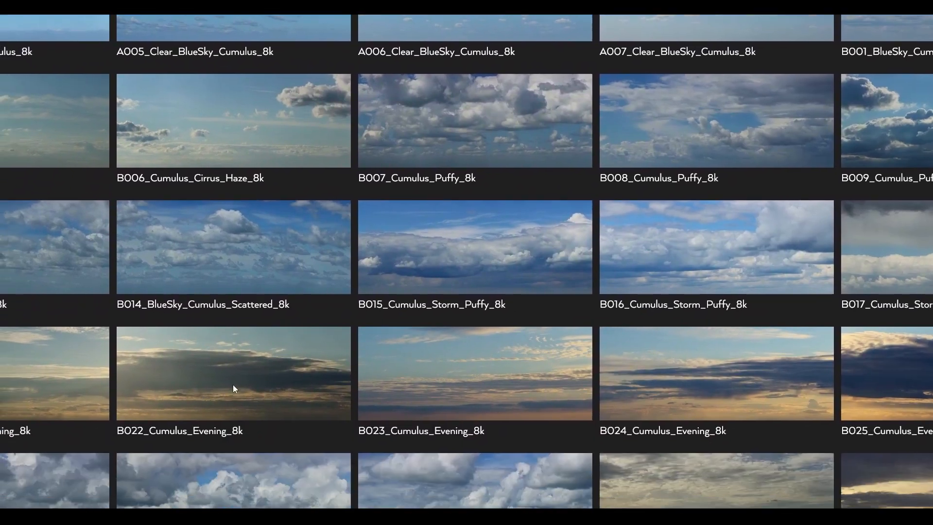
{"action": "scroll", "scroll_direction": "down", "scroll_amount": 3}
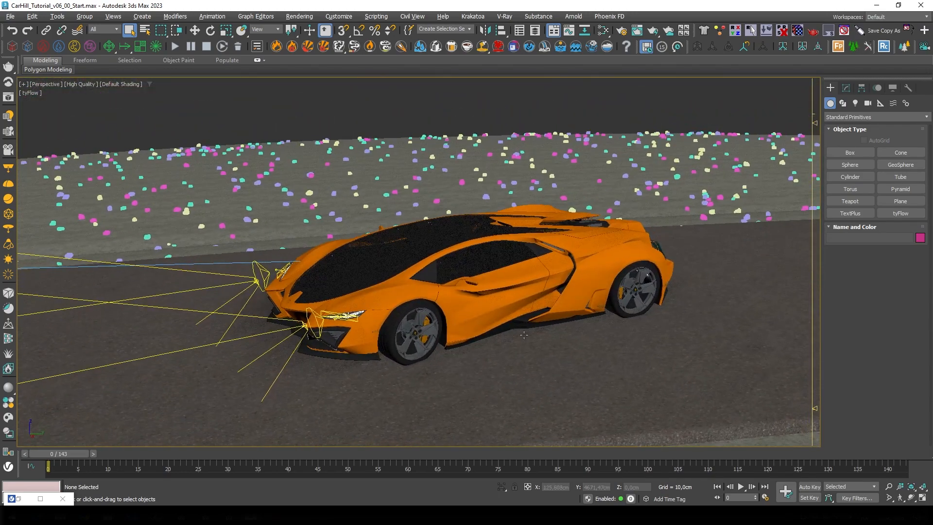
{"action": "left_click_drag", "start_coordinate": [524, 334], "coordinate": [437, 330]}
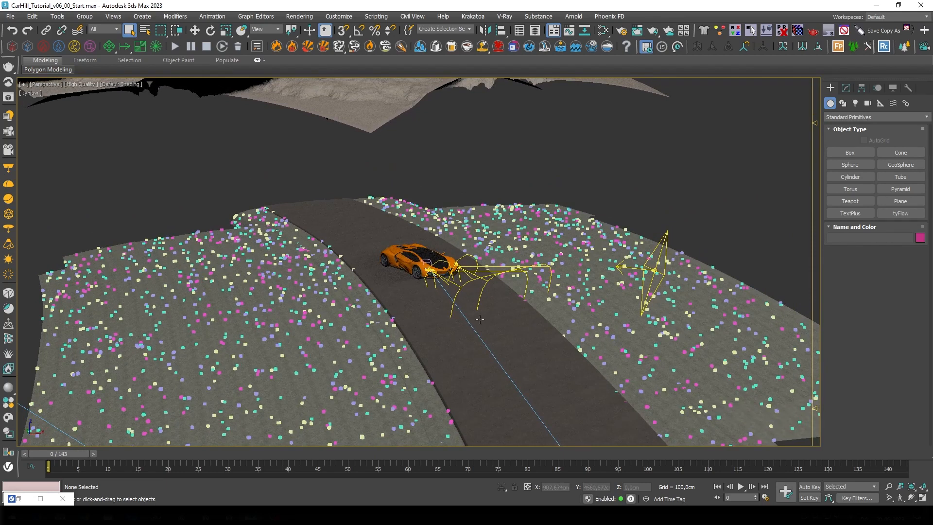
{"action": "left_click_drag", "start_coordinate": [480, 319], "coordinate": [513, 217]}
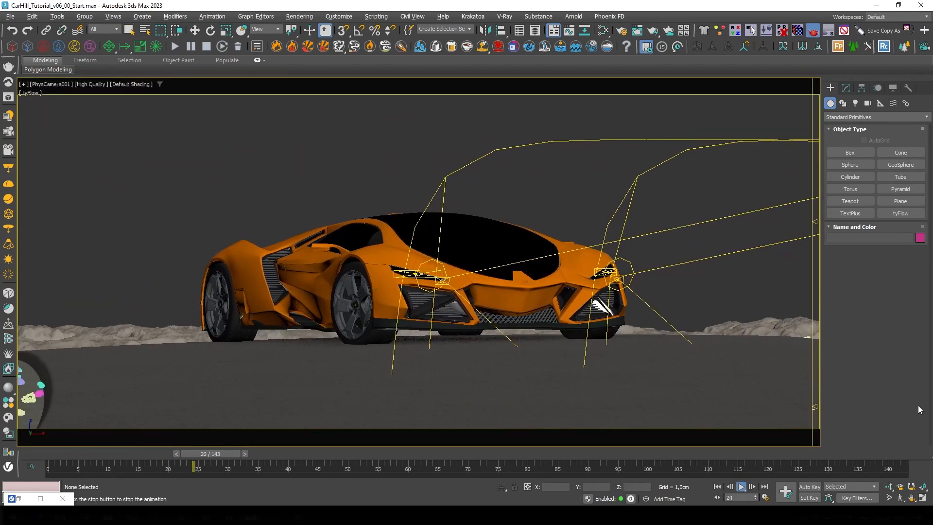
{"action": "left_click_drag", "start_coordinate": [199, 464], "coordinate": [769, 464]}
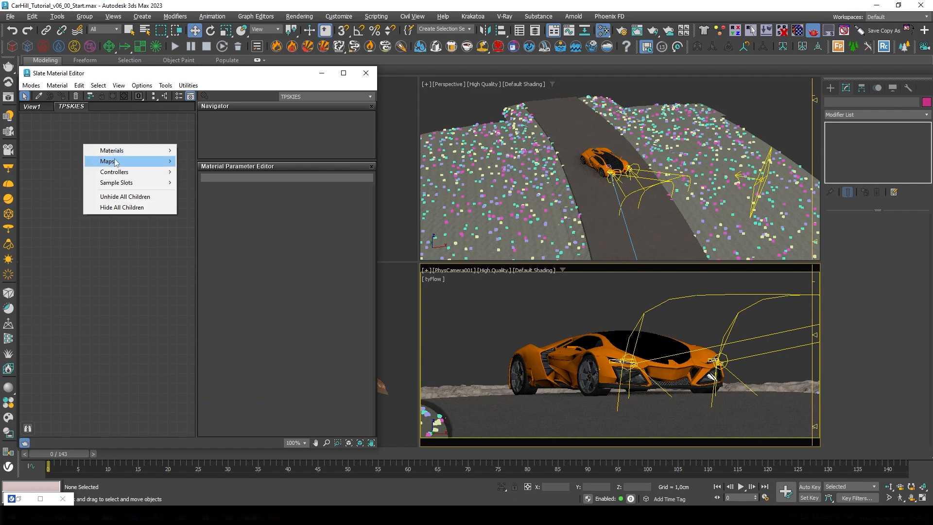
{"action": "mouse_move", "coordinate": [197, 214]}
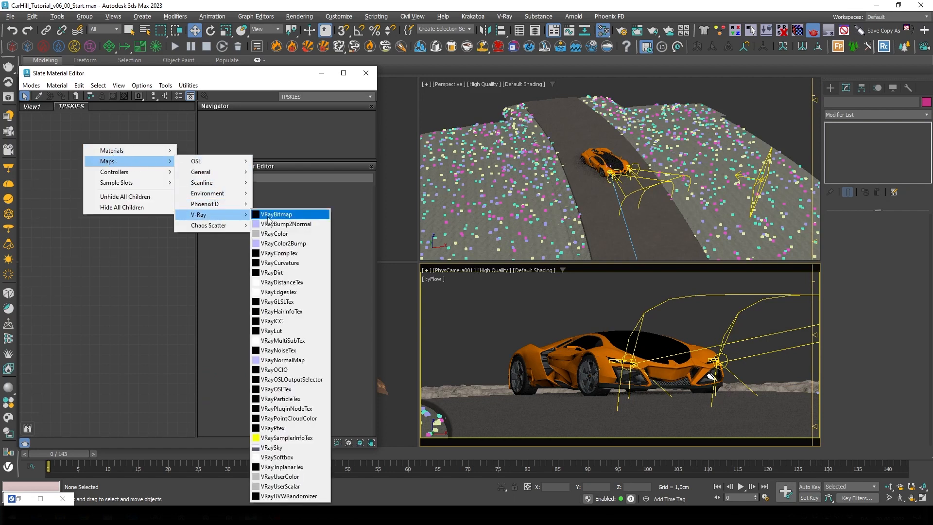
{"action": "left_click", "coordinate": [275, 213]}
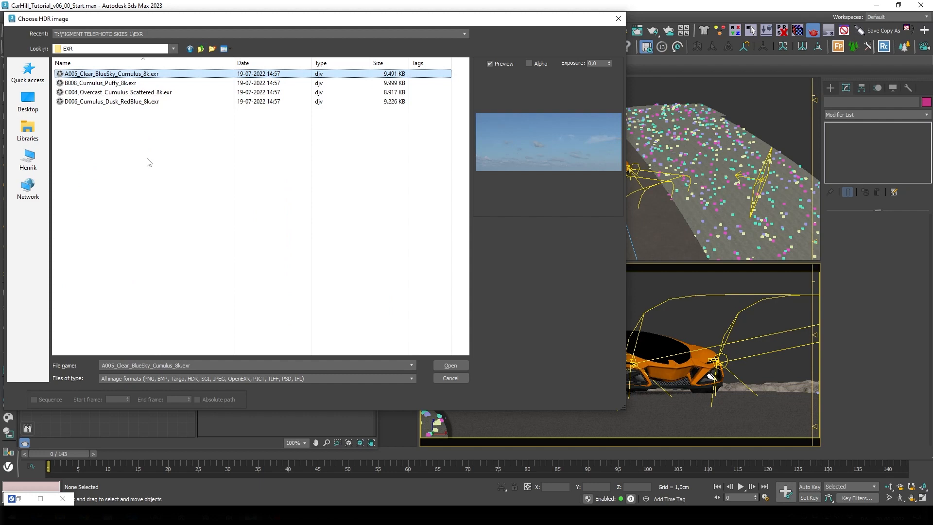
Preview the cumulus sky EXRs and load D006_Cumulus_Dusk_RedBlue_8k.exr into the bitmap.
{"action": "left_click", "coordinate": [101, 82]}
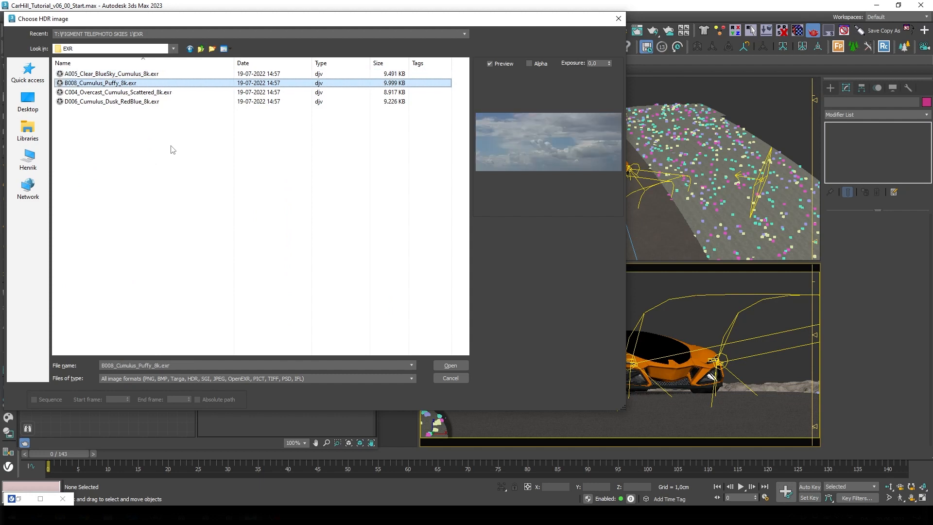
{"action": "left_click", "coordinate": [118, 91]}
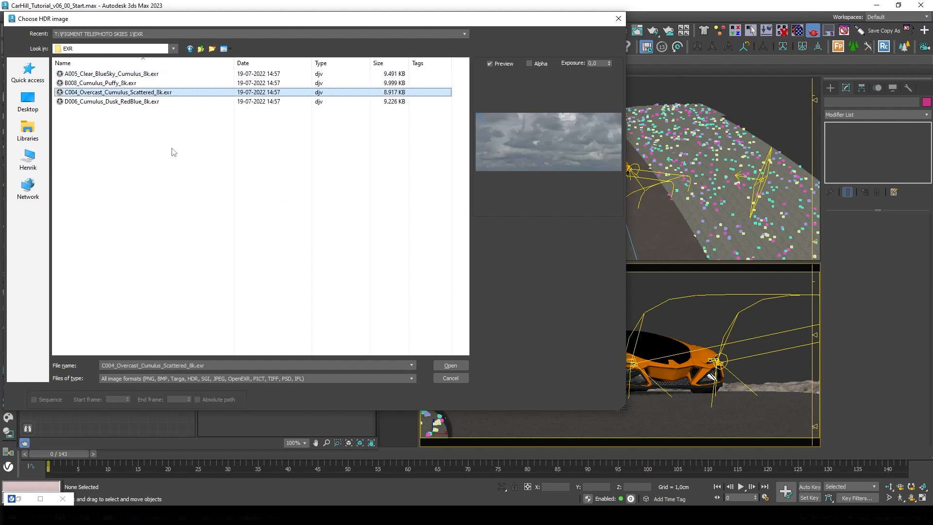
{"action": "left_click", "coordinate": [111, 101]}
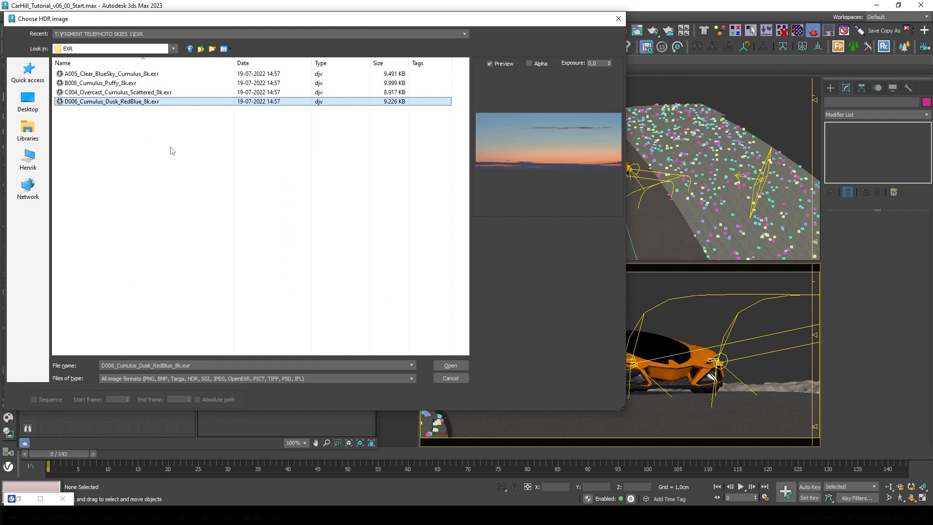
{"action": "left_click", "coordinate": [447, 366]}
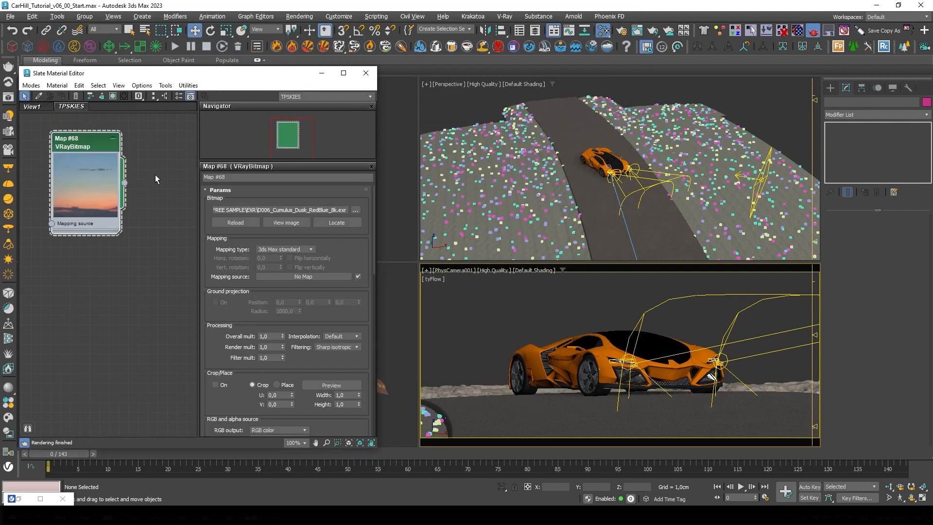
Set the sky bitmap's colour space transfer function to None and its primaries to sRGB.
{"action": "scroll", "scroll_direction": "down", "scroll_amount": 3}
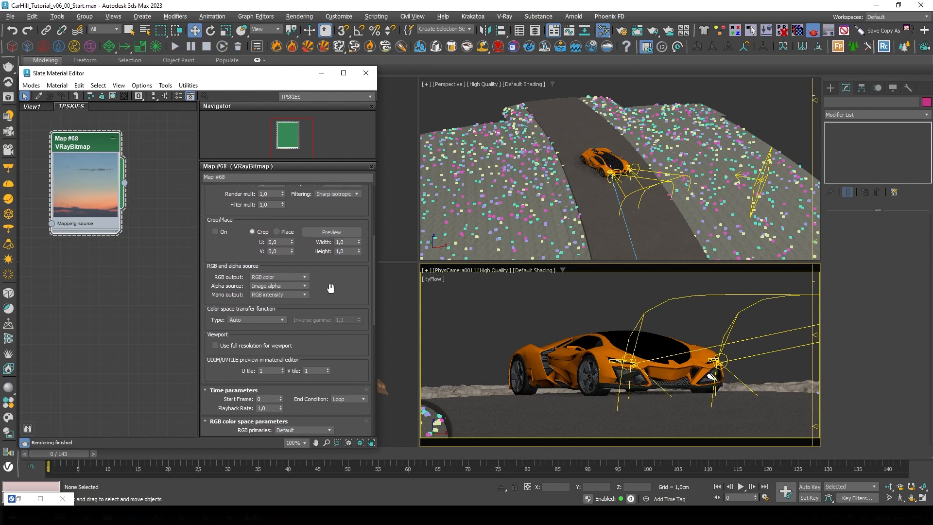
{"action": "left_click", "coordinate": [256, 319]}
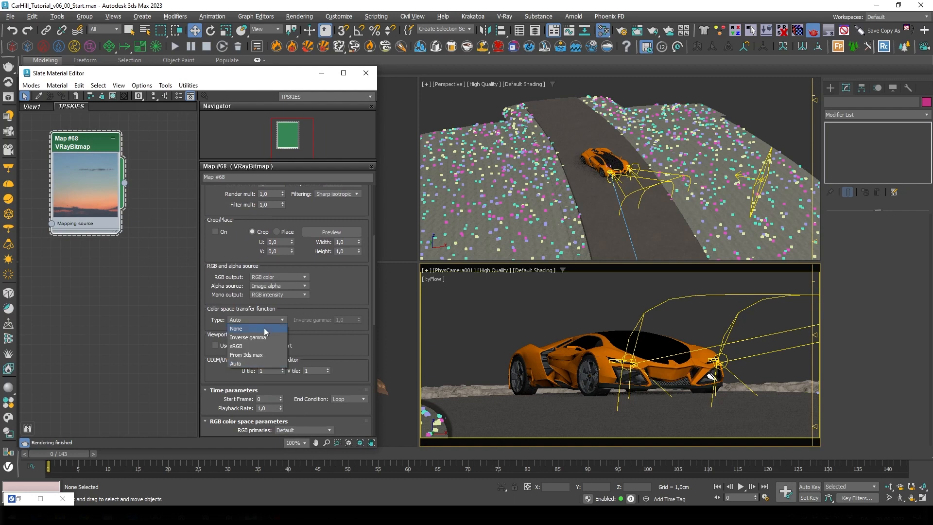
{"action": "mouse_move", "coordinate": [248, 337]}
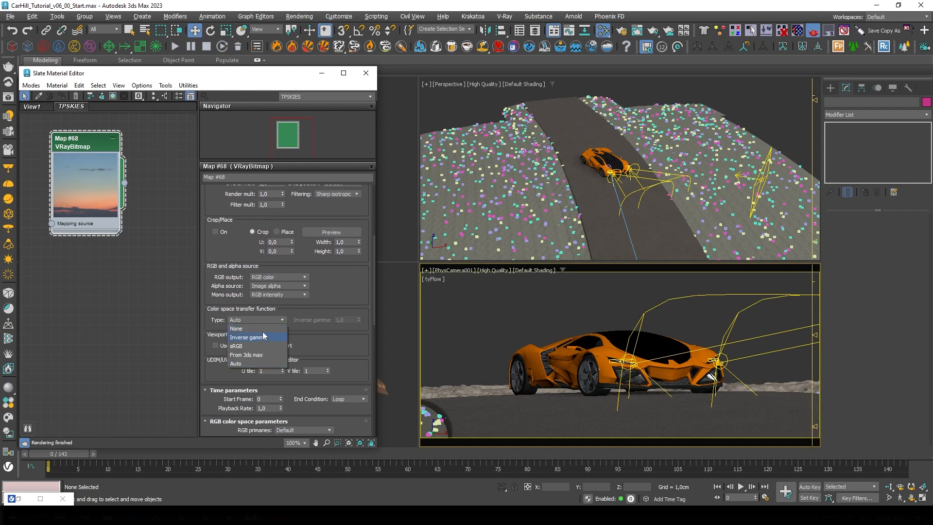
{"action": "left_click", "coordinate": [235, 328]}
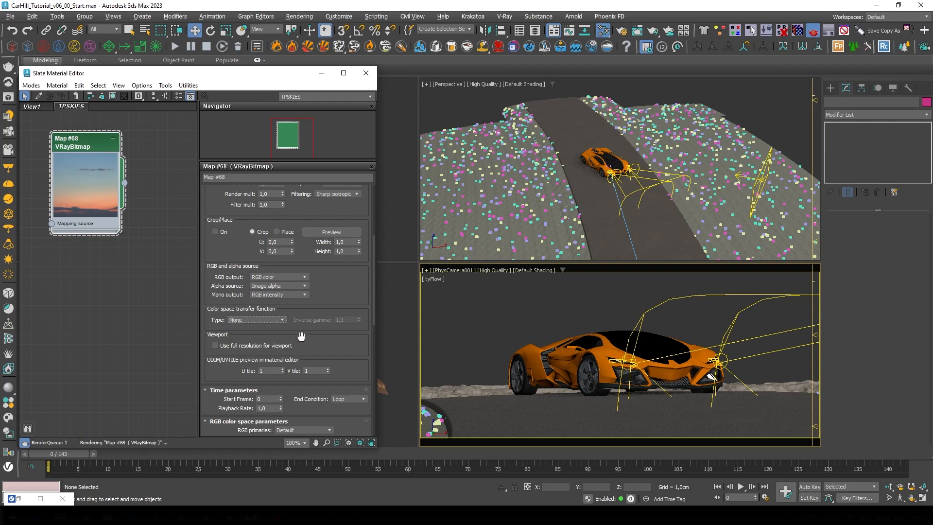
{"action": "left_click", "coordinate": [303, 327]}
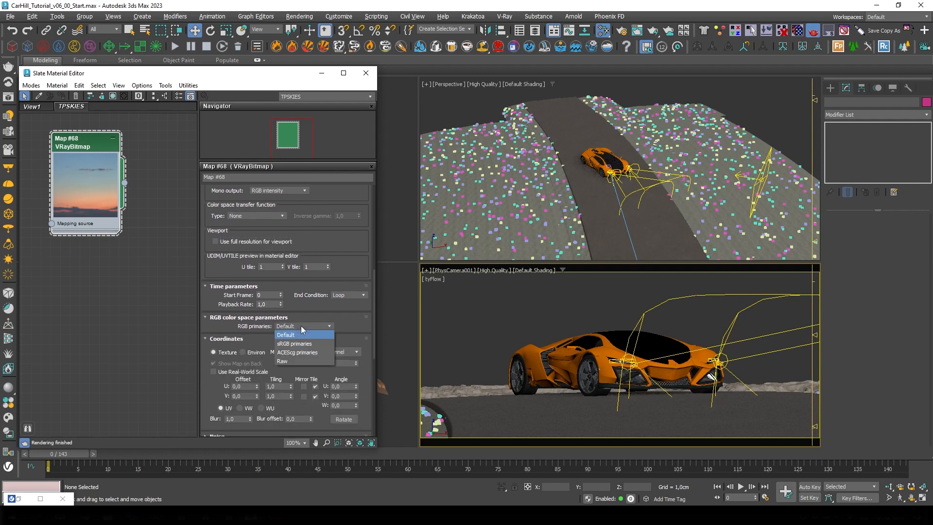
{"action": "mouse_move", "coordinate": [303, 347]}
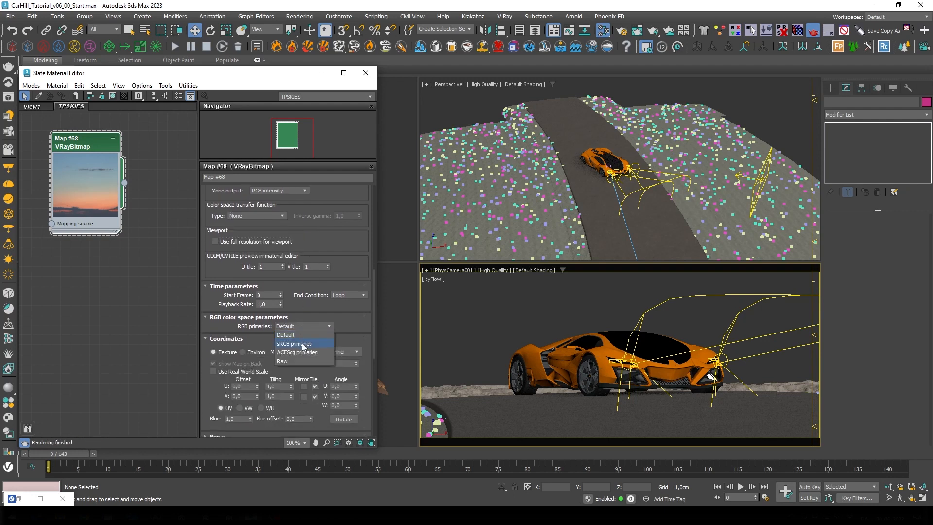
{"action": "left_click", "coordinate": [301, 343]}
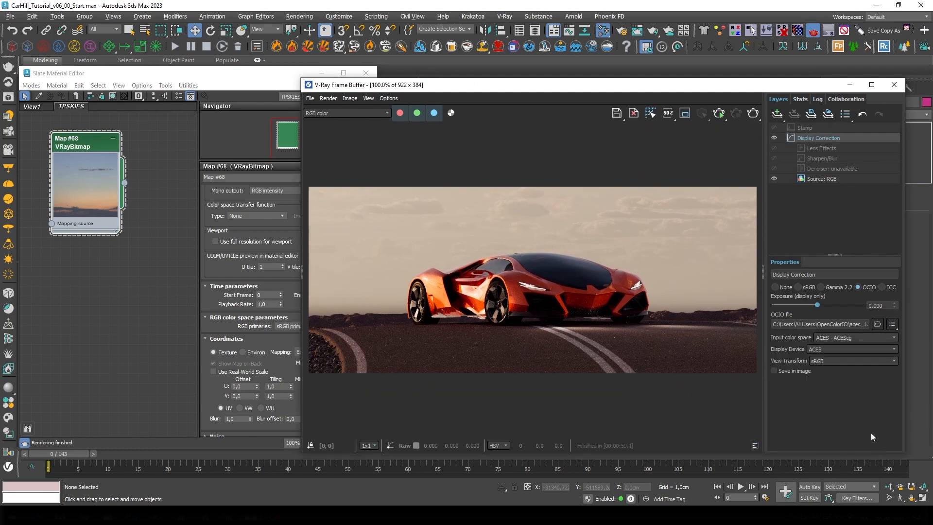
{"action": "left_click", "coordinate": [858, 287]}
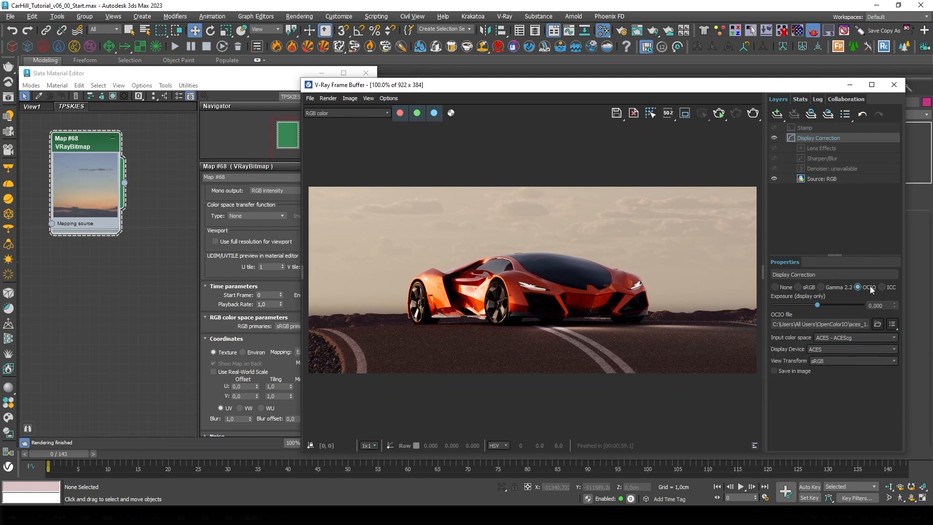
{"action": "left_click", "coordinate": [857, 287]}
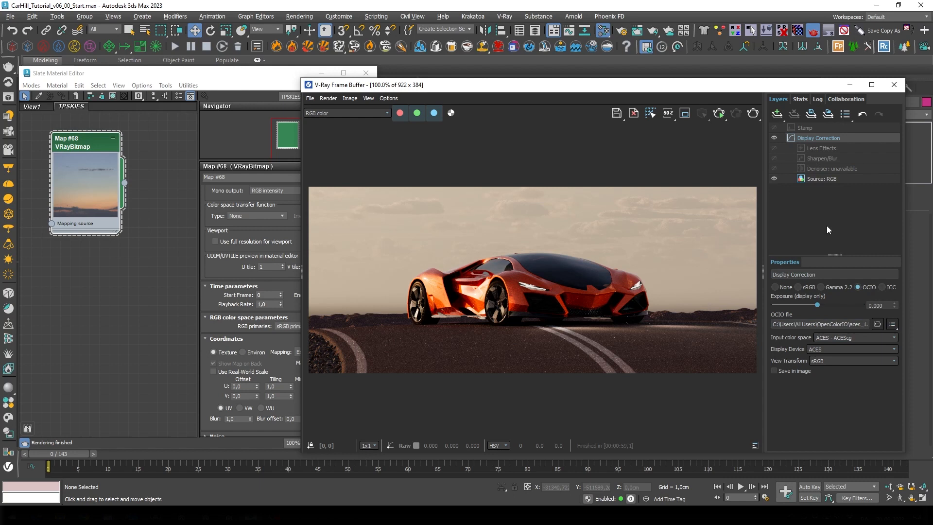
{"action": "left_click", "coordinate": [823, 147]}
{"action": "type", "text": "BG_Texture"}
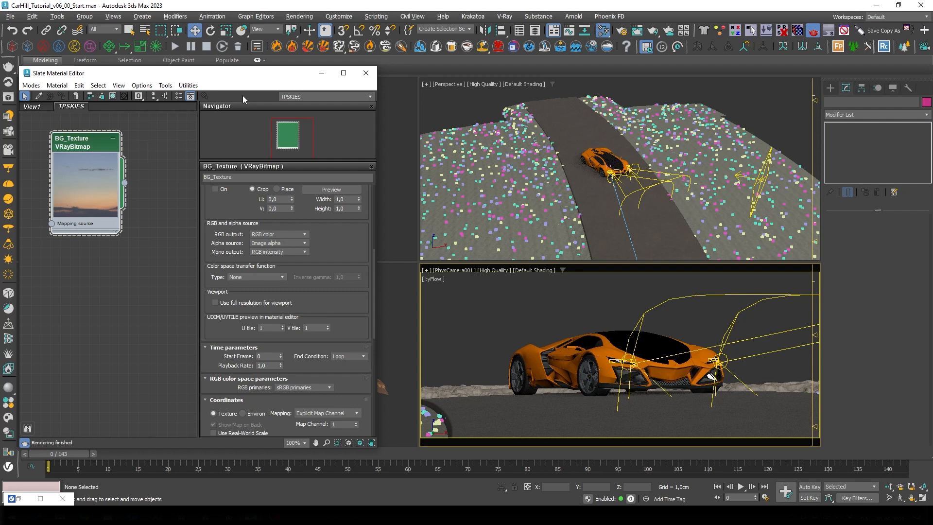
Add a VRayLightMtl fed by the sky bitmap and name it TPSKIES.
{"action": "right_click", "coordinate": [83, 176]}
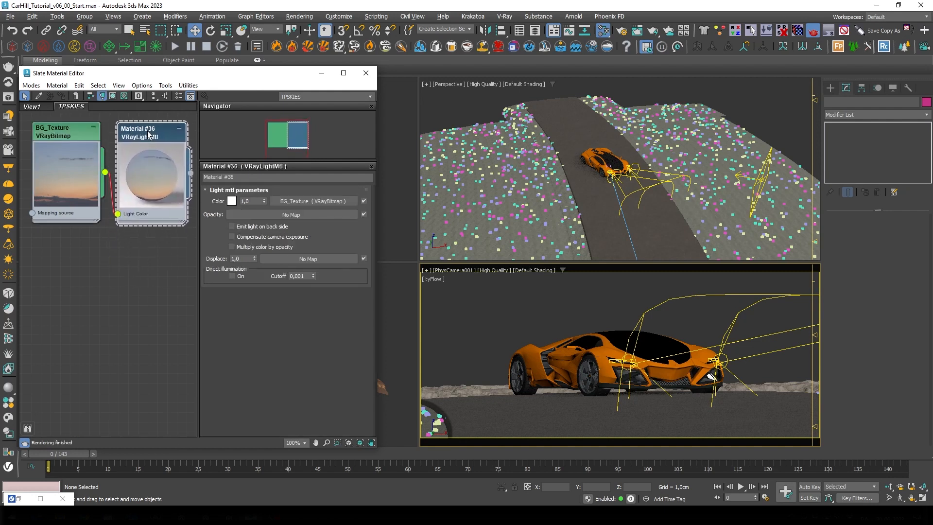
{"action": "type", "text": "TPSKIES"}
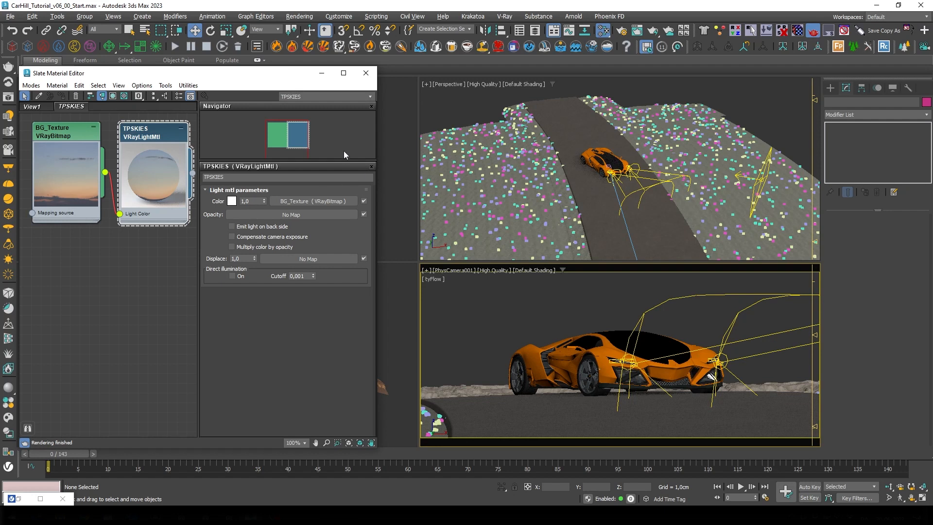
{"action": "left_click", "coordinate": [233, 227]}
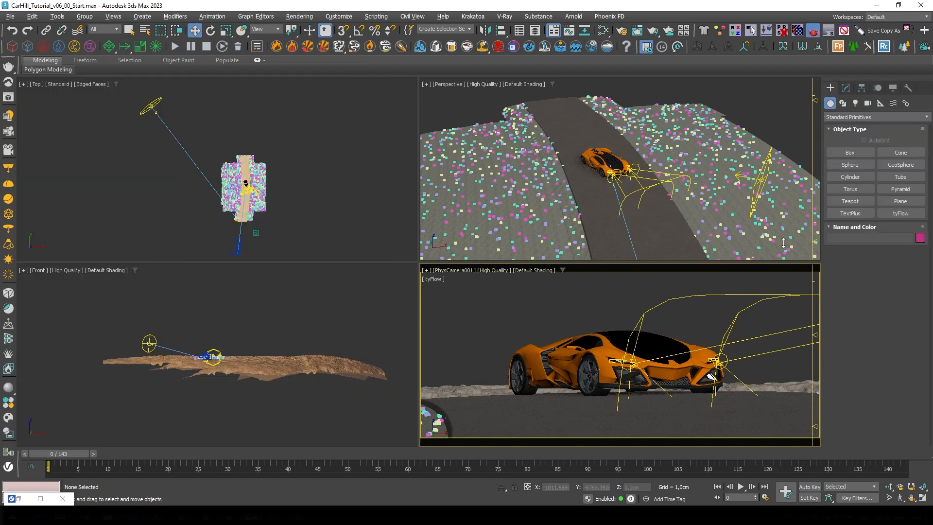
Start a Plane primitive and maximise the Front viewport to draw the 1000×2500 cm sky plane.
{"action": "left_click", "coordinate": [900, 200]}
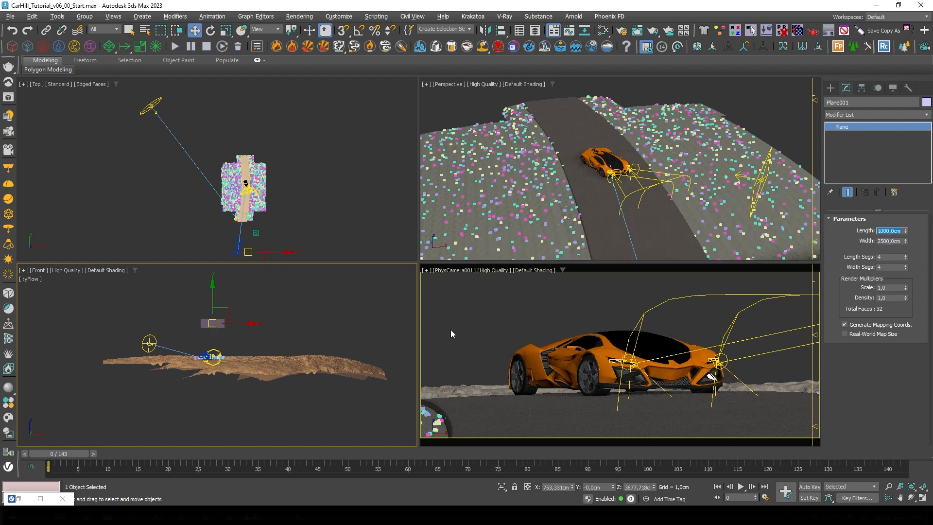
{"action": "key", "text": "Alt+W"}
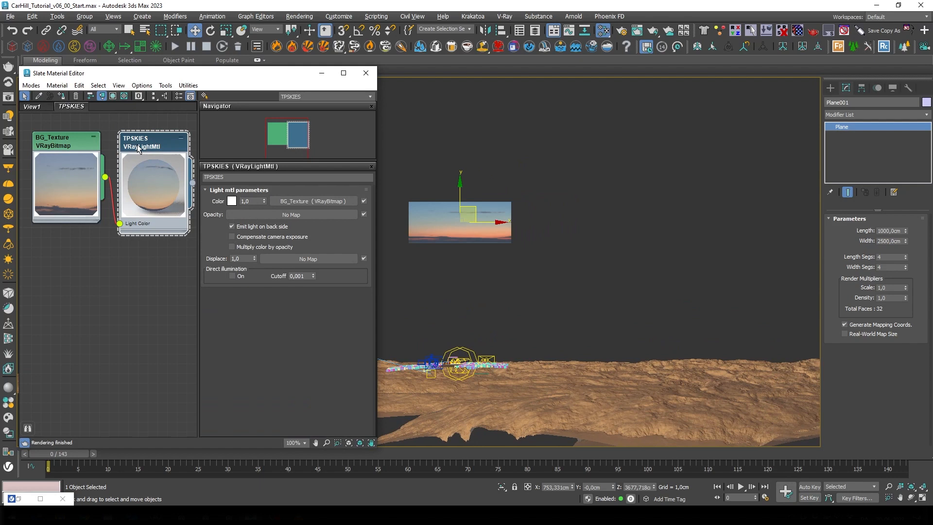
Assign TPSKIES to the plane, raise it above the terrain and drop its pivot to the bottom edge.
{"action": "left_click", "coordinate": [65, 140]}
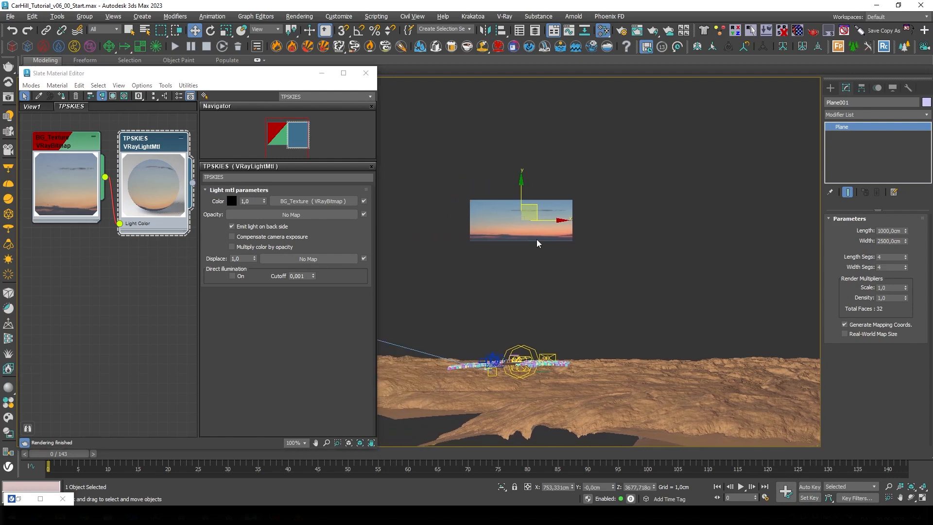
{"action": "left_click_drag", "start_coordinate": [521, 221], "coordinate": [536, 300]}
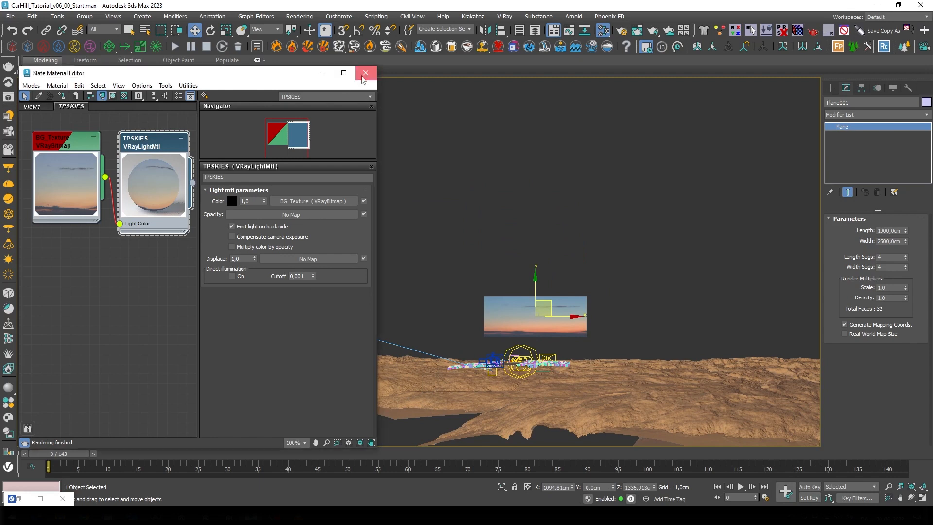
{"action": "left_click", "coordinate": [365, 73]}
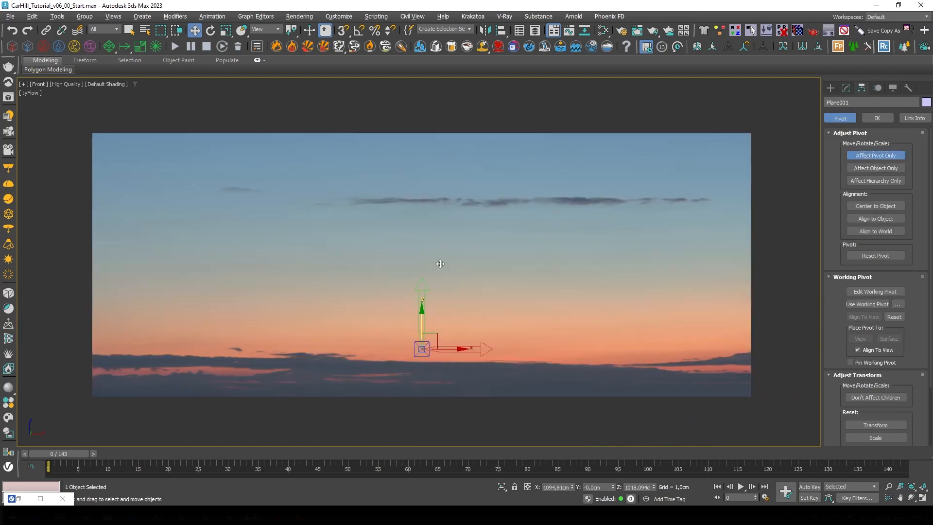
{"action": "left_click_drag", "start_coordinate": [420, 348], "coordinate": [421, 398]}
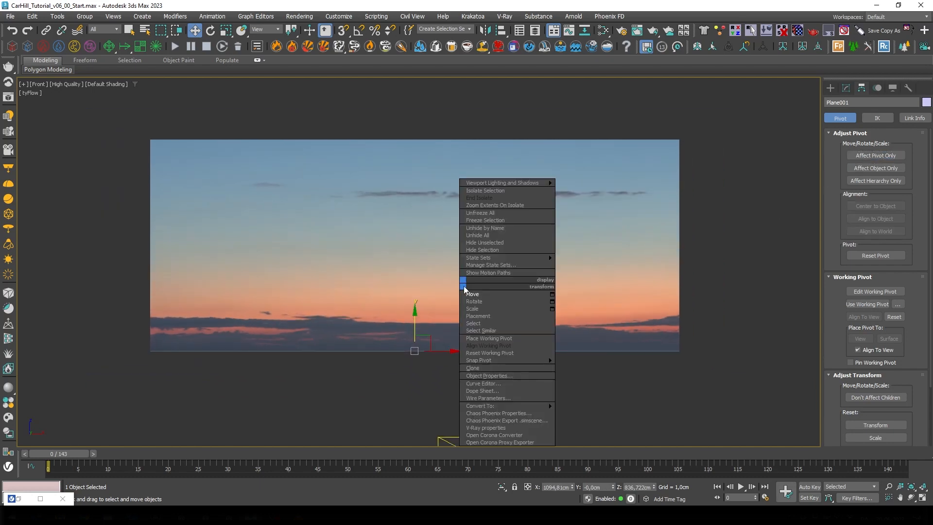
Scale Plane001 up as a backdrop and scrub the timeline to check it behind the car.
{"action": "left_click", "coordinate": [472, 308]}
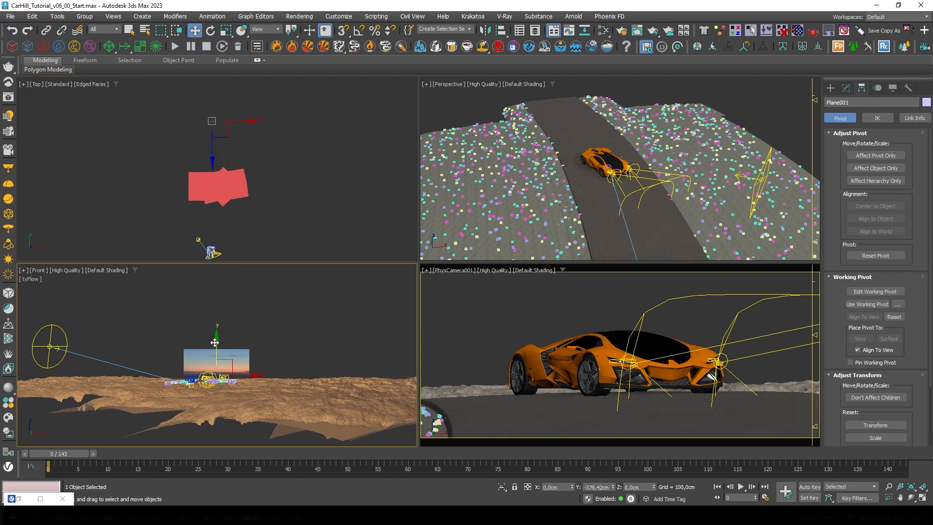
{"action": "right_click", "coordinate": [214, 342]}
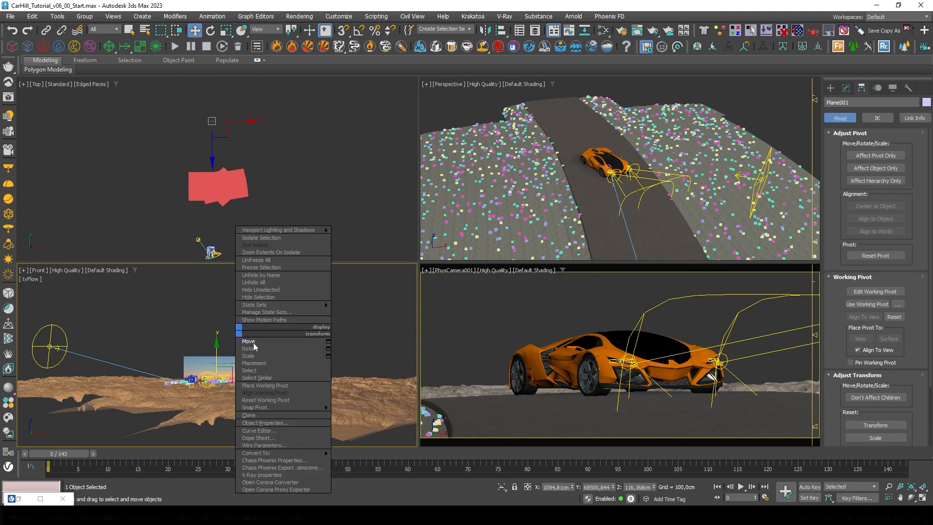
{"action": "left_click", "coordinate": [249, 356]}
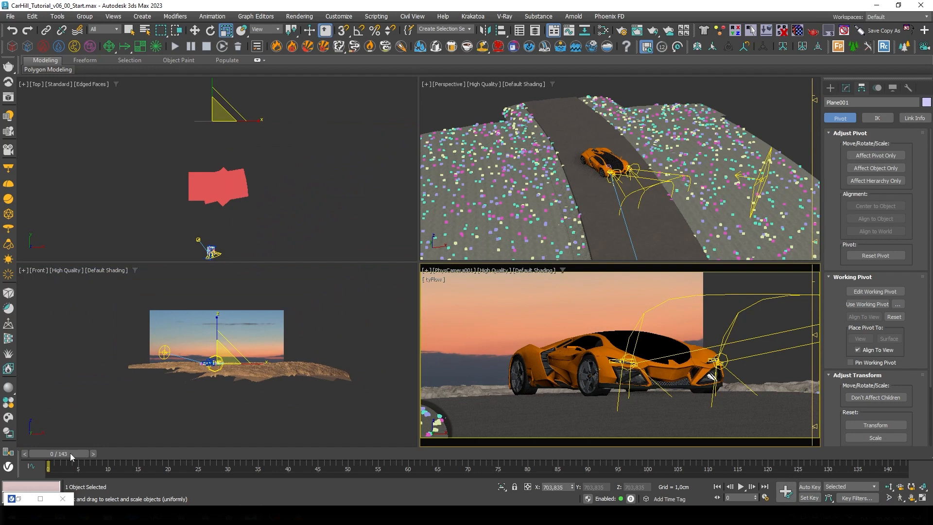
{"action": "left_click_drag", "start_coordinate": [47, 463], "coordinate": [504, 463]}
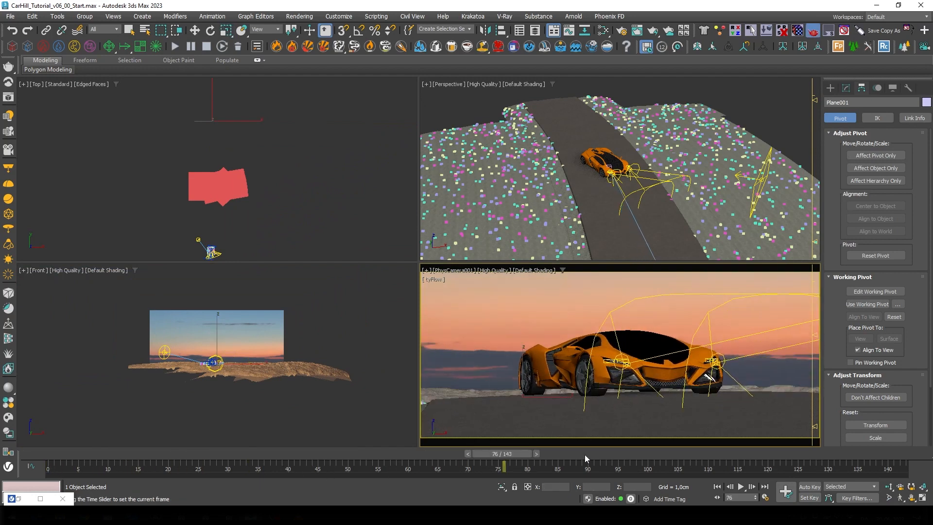
{"action": "left_click_drag", "start_coordinate": [503, 465], "coordinate": [643, 466]}
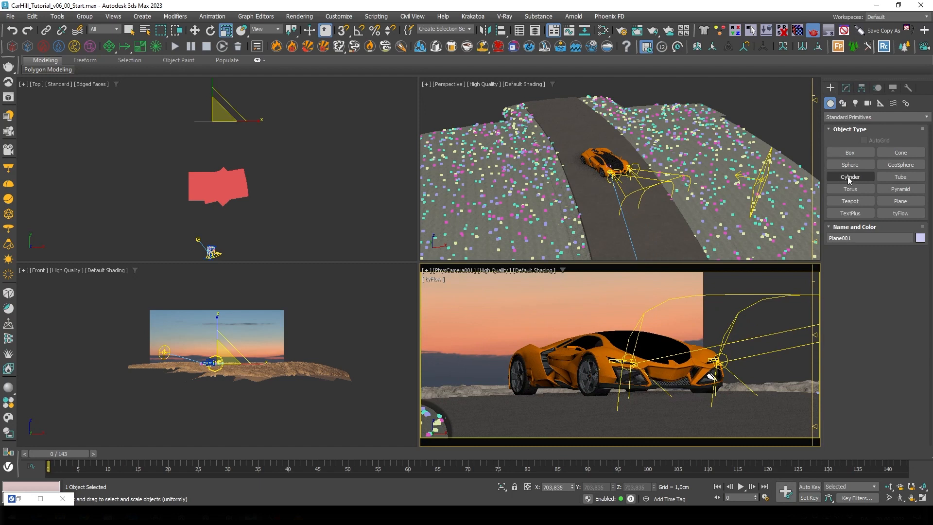
Create two tall cylinders flanking the terrain, then deselect them.
{"action": "left_click", "coordinate": [850, 177]}
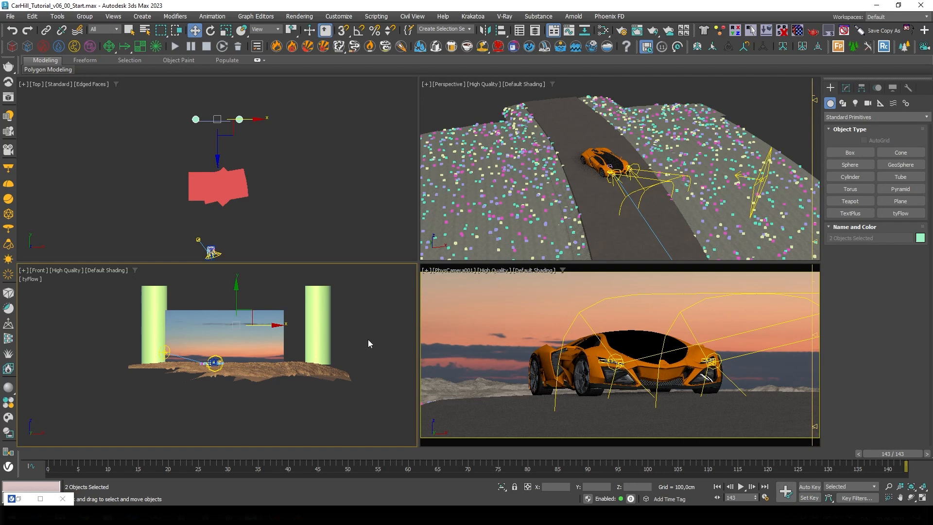
{"action": "left_click", "coordinate": [214, 362]}
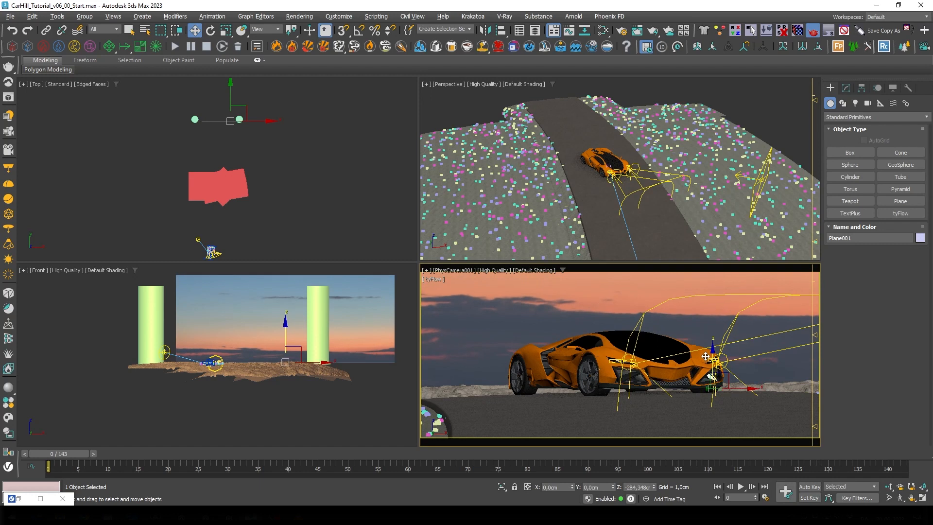
Scale the sky plane larger and scrub the animation to confirm it covers every frame.
{"action": "left_click_drag", "start_coordinate": [706, 357], "coordinate": [711, 376]}
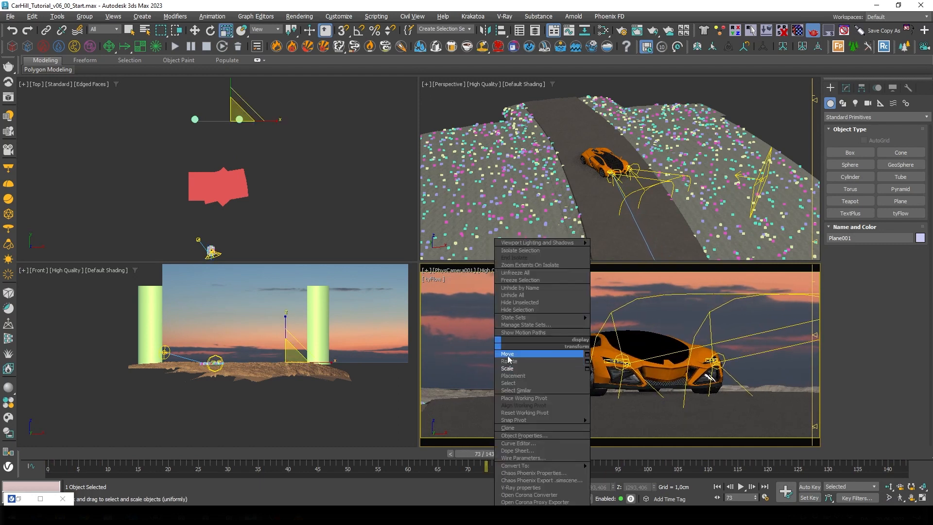
{"action": "left_click", "coordinate": [508, 353]}
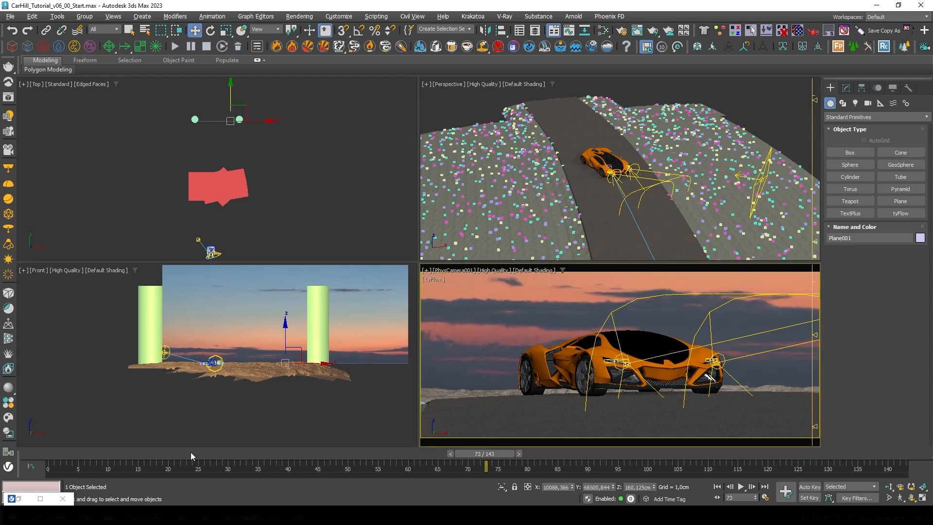
{"action": "left_click_drag", "start_coordinate": [485, 466], "coordinate": [288, 466]}
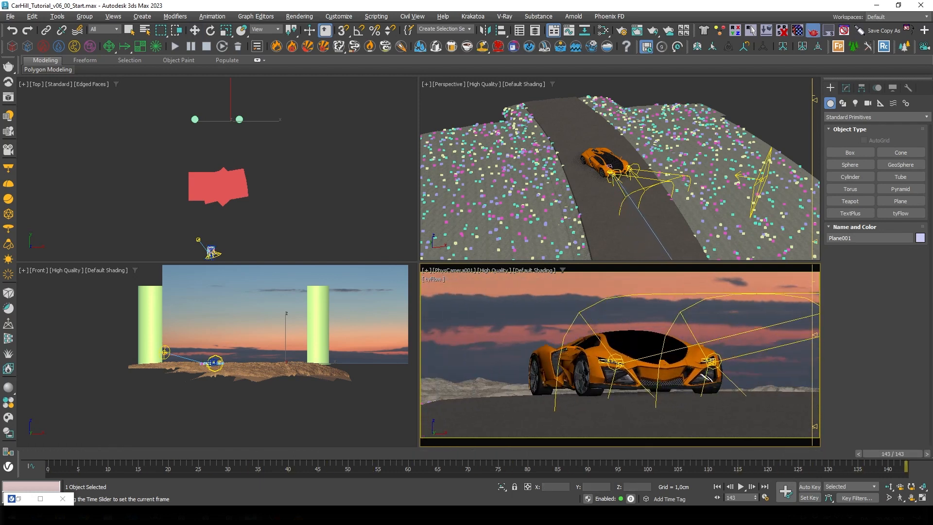
{"action": "left_click_drag", "start_coordinate": [899, 467], "coordinate": [30, 466]}
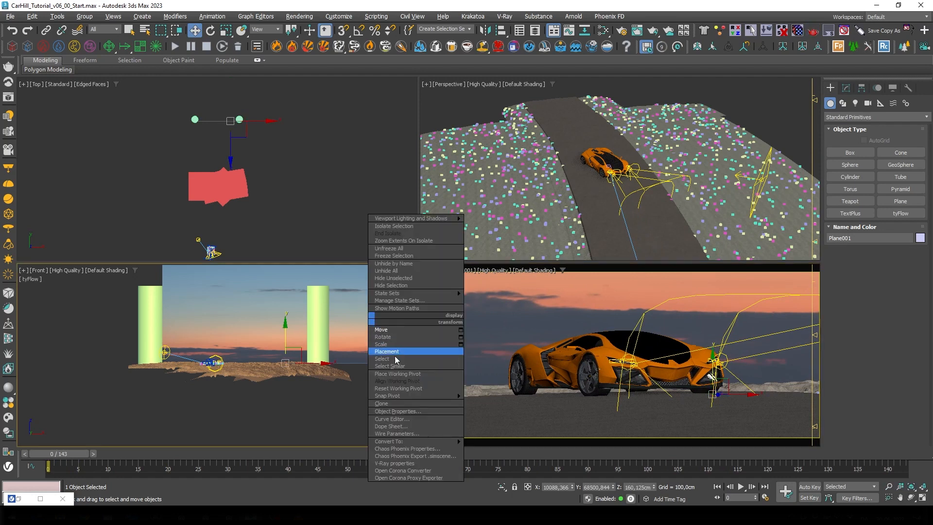
Turn off Receive Shadows and Cast Shadows in Plane001's Object Properties.
{"action": "left_click", "coordinate": [396, 411]}
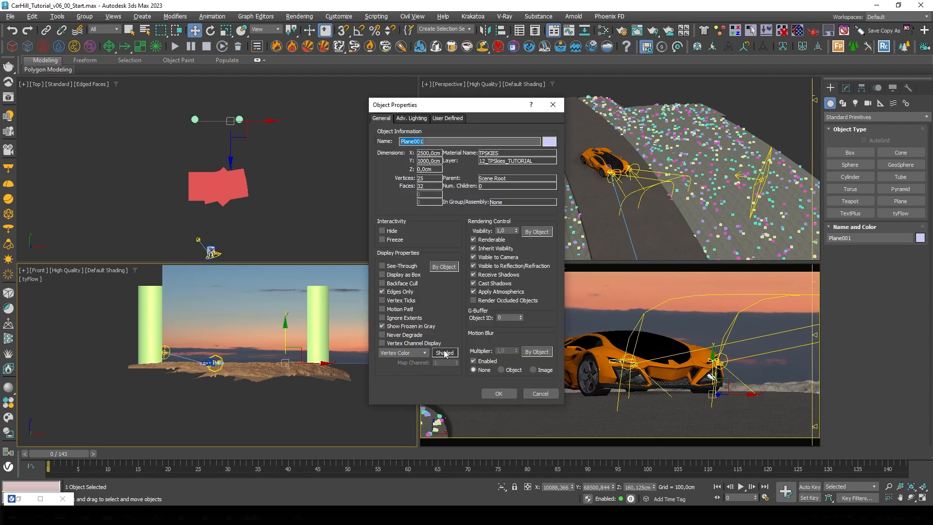
{"action": "left_click", "coordinate": [474, 283]}
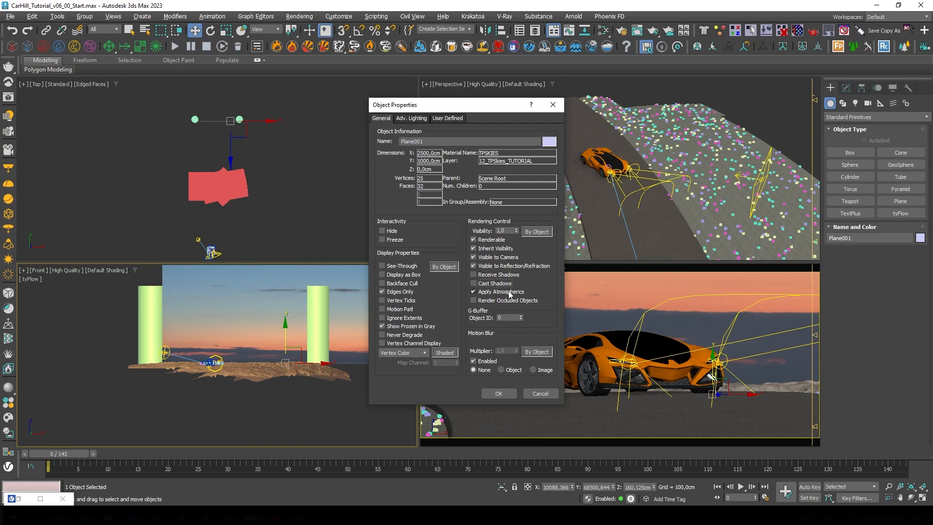
{"action": "left_click", "coordinate": [473, 292]}
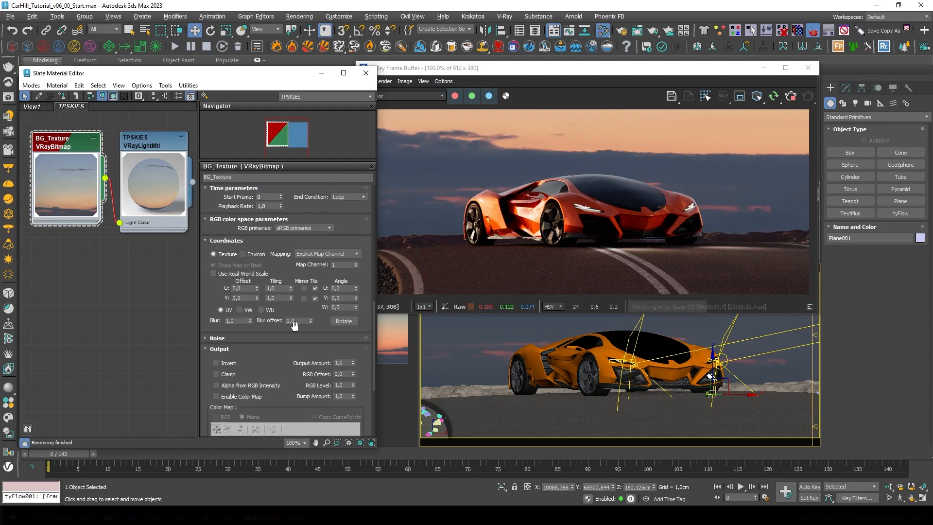
Inspect the BG_Texture bitmap and TPSKIES light material settings in the Slate Material Editor.
{"action": "left_click", "coordinate": [215, 300]}
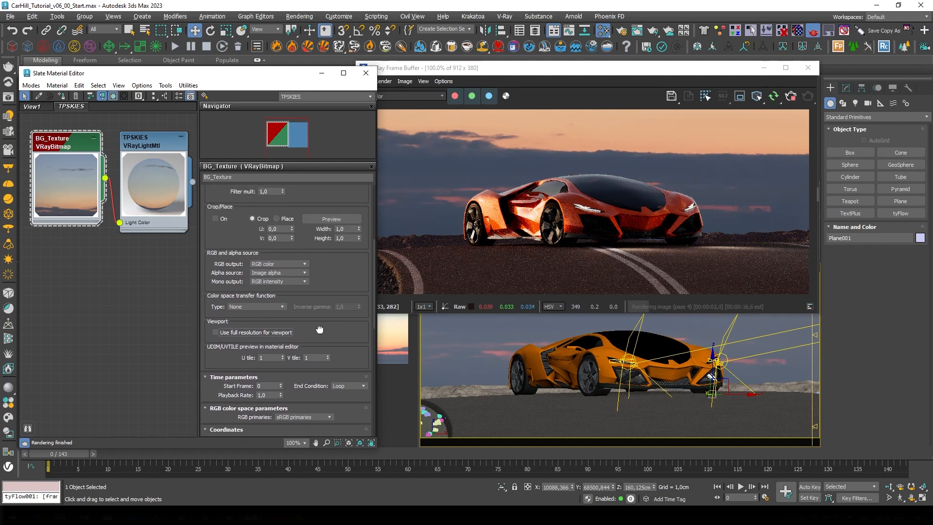
{"action": "left_click", "coordinate": [255, 306]}
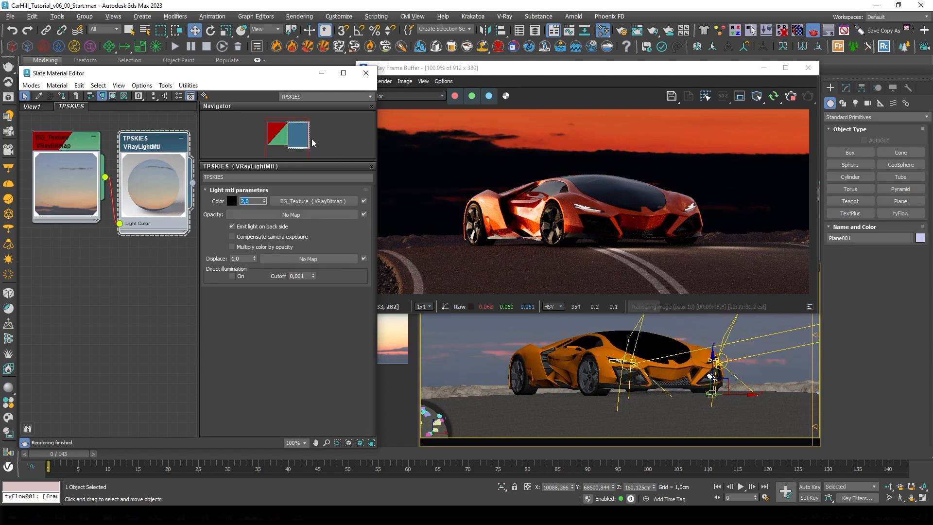
Set the TPSKIES VRayLightMtl colour multiplier to 12.0 and re-render the brighter sunset sky.
{"action": "type", "text": "12,0"}
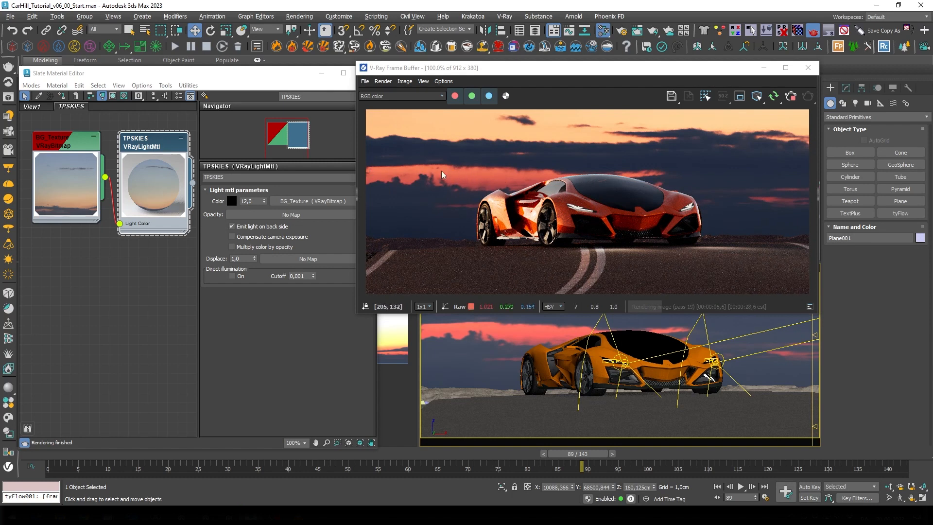
{"action": "mouse_move", "coordinate": [487, 179]}
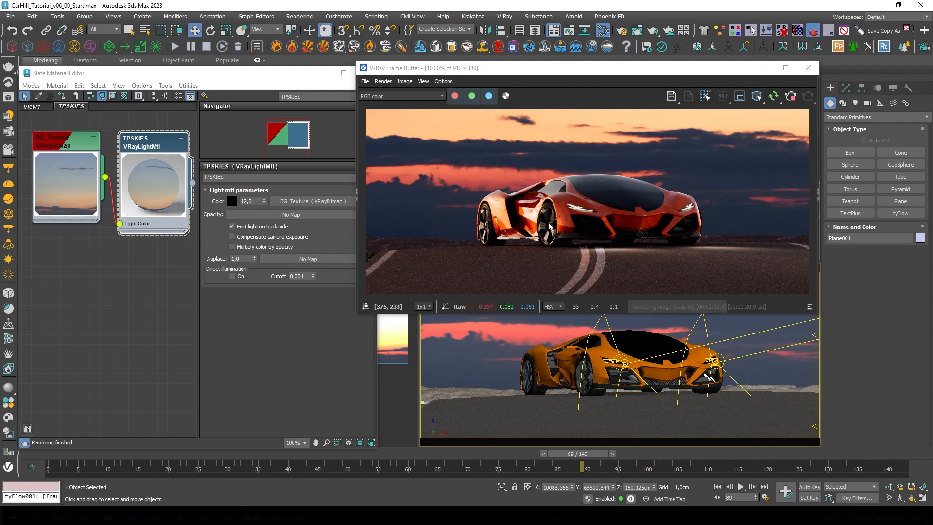
{"action": "mouse_move", "coordinate": [547, 221]}
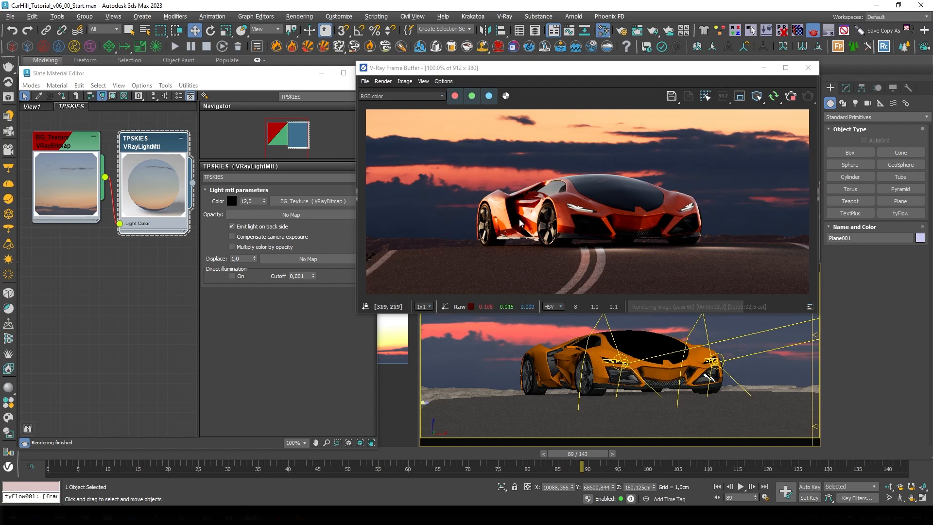
{"action": "mouse_move", "coordinate": [523, 259]}
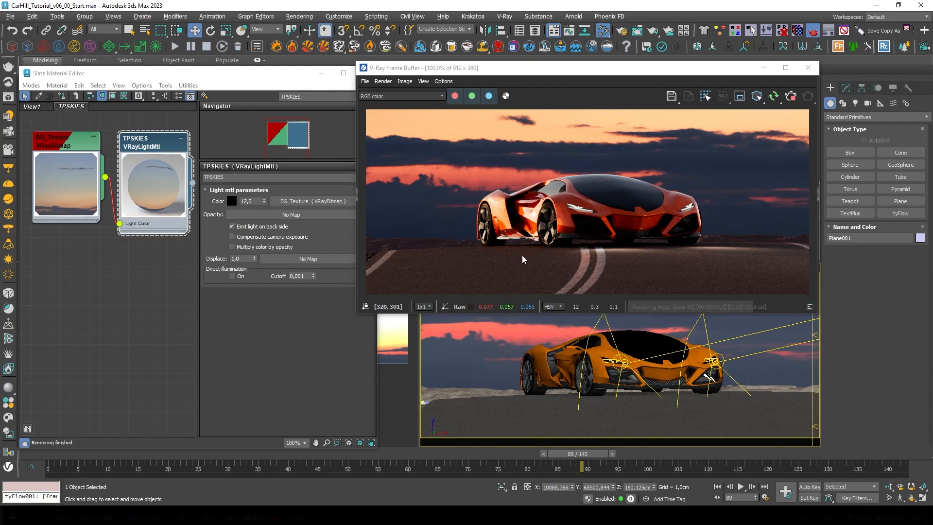
{"action": "mouse_move", "coordinate": [574, 268]}
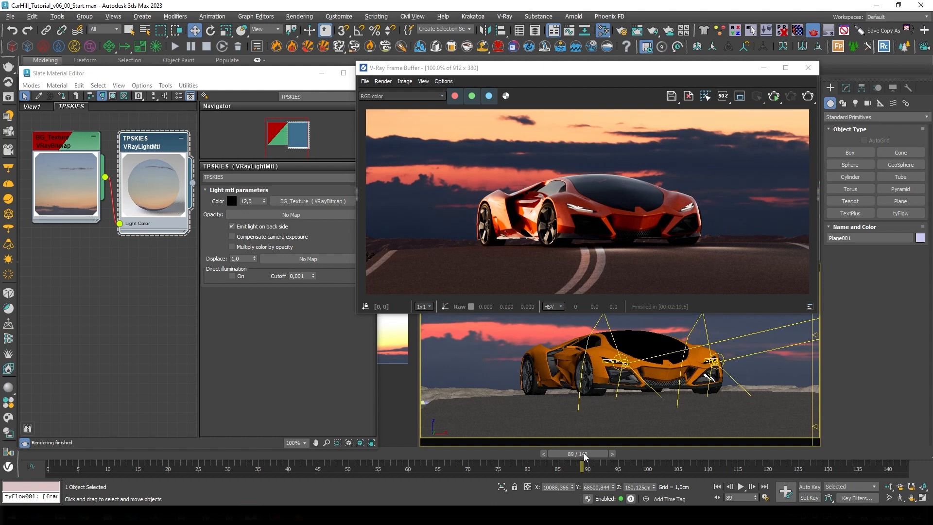
{"action": "left_click", "coordinate": [49, 465]}
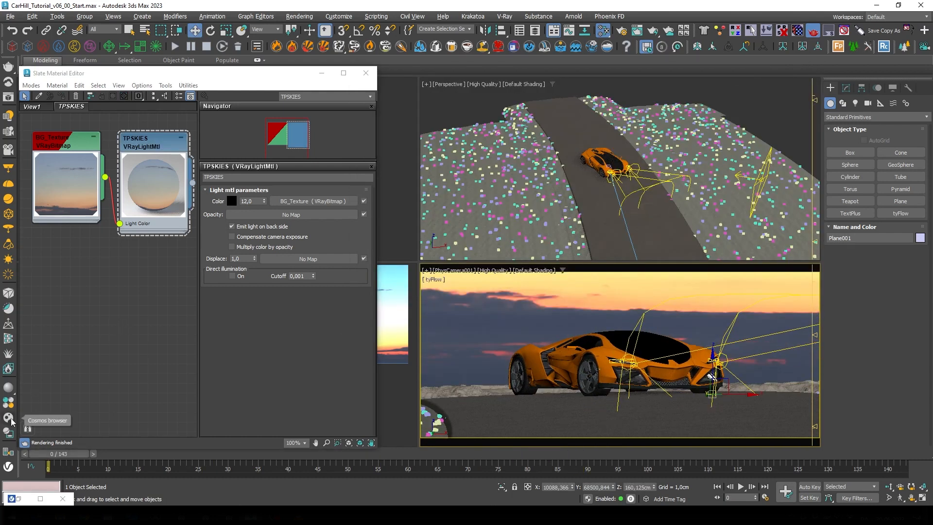
In the Chaos Cosmos Browser HDRIs sorted Newest, locate and import the Sunset 005 HDRI.
{"action": "left_click", "coordinate": [8, 418]}
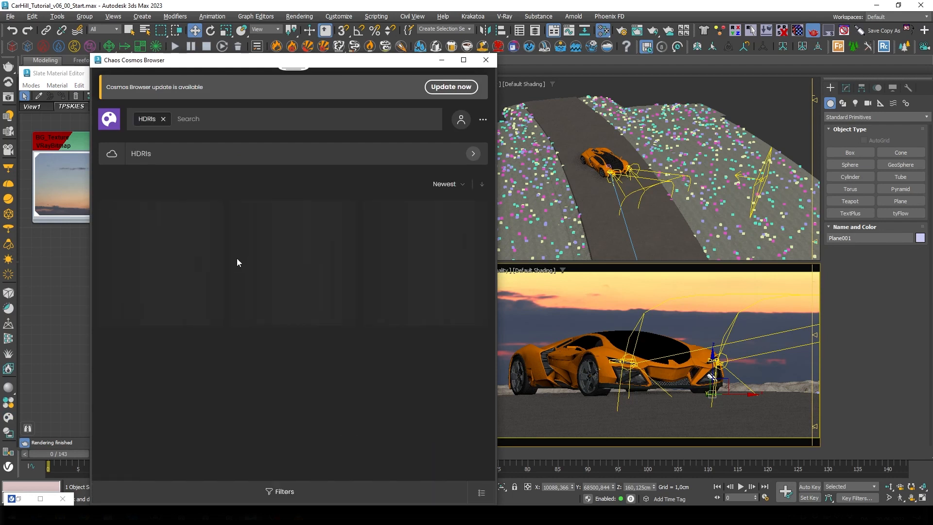
{"action": "left_click", "coordinate": [446, 184]}
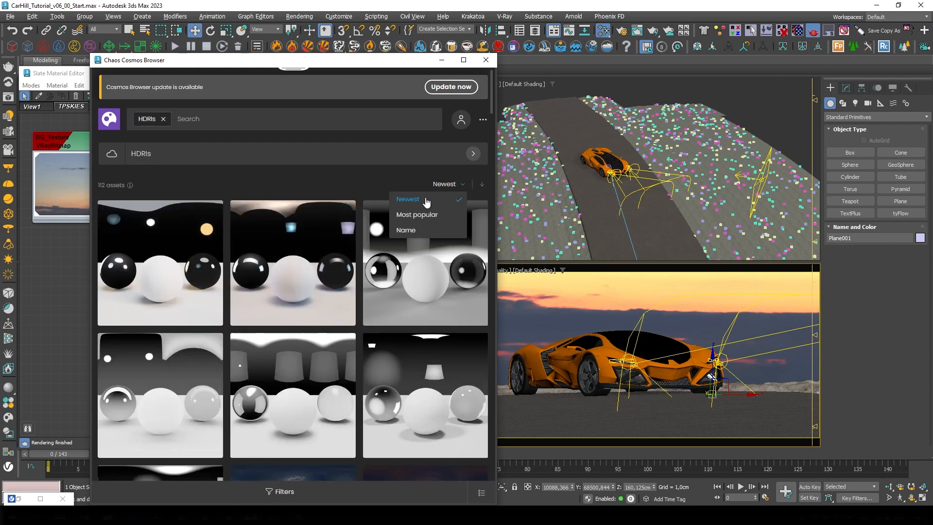
{"action": "left_click", "coordinate": [406, 230]}
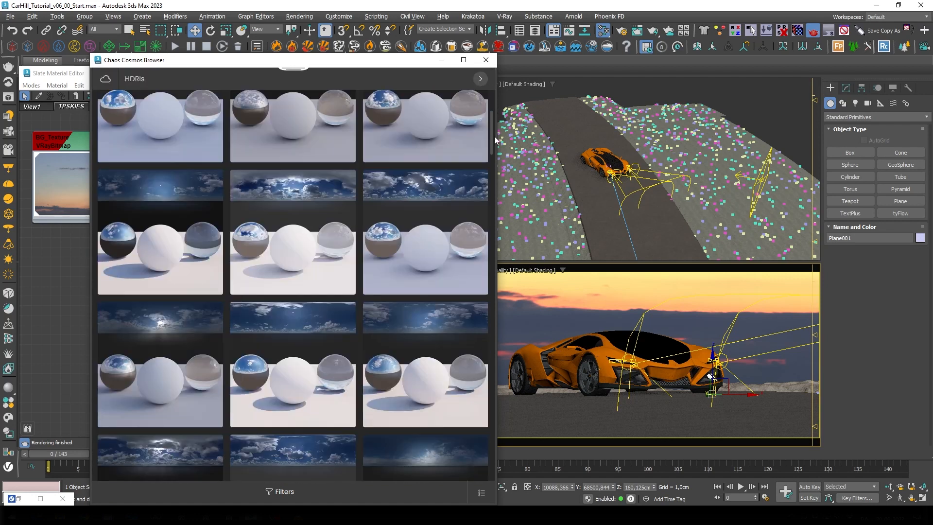
{"action": "scroll", "scroll_direction": "down", "scroll_amount": 3}
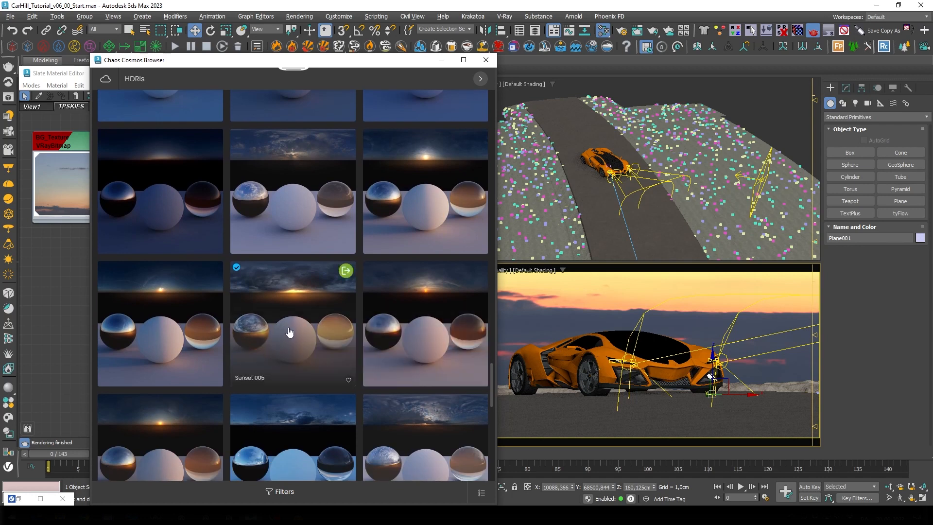
{"action": "left_click", "coordinate": [289, 330]}
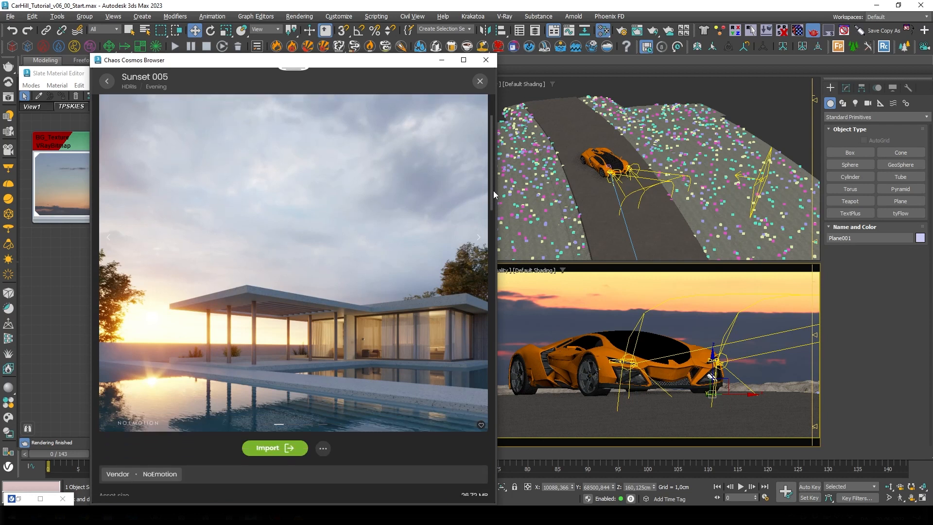
{"action": "left_click", "coordinate": [275, 447]}
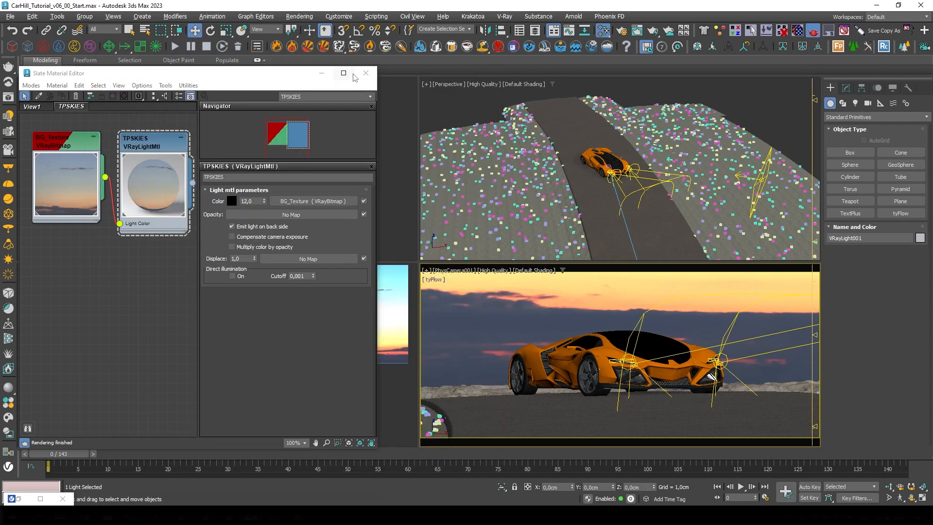
Close the Slate Material Editor and set VRaySun001's light list to Include mode with no objects.
{"action": "left_click", "coordinate": [366, 73]}
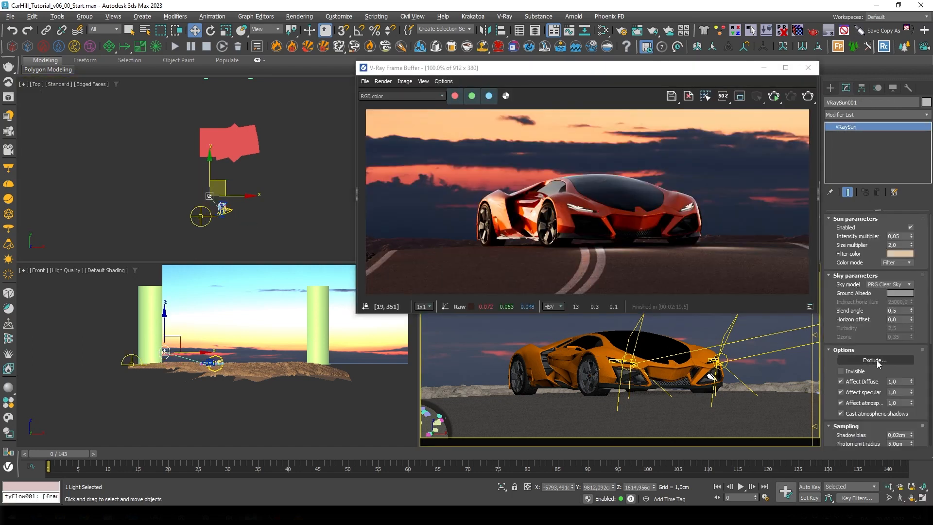
{"action": "left_click", "coordinate": [875, 360]}
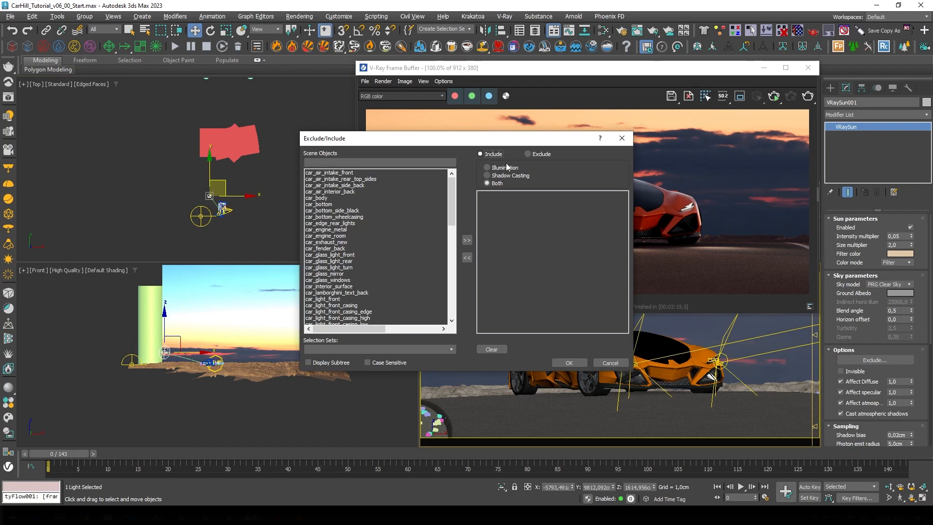
{"action": "left_click", "coordinate": [568, 362]}
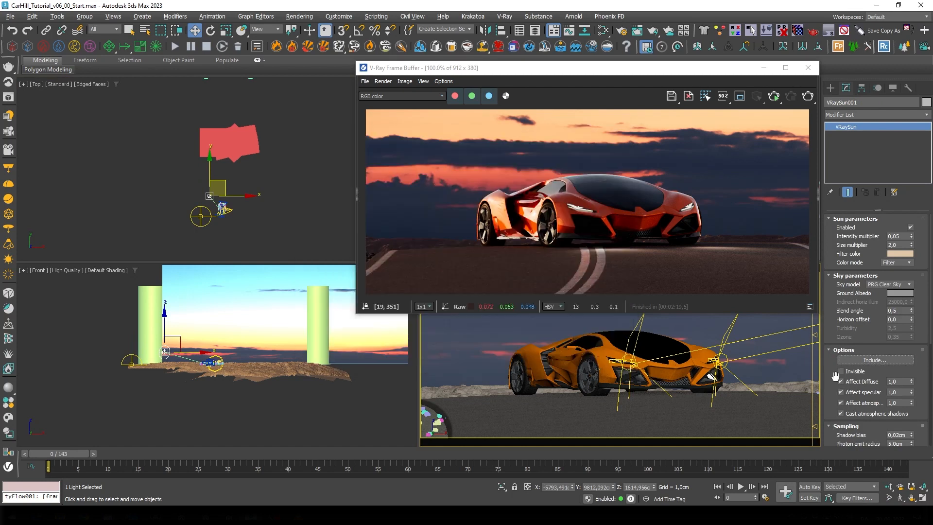
{"action": "scroll", "scroll_direction": "down", "scroll_amount": 3}
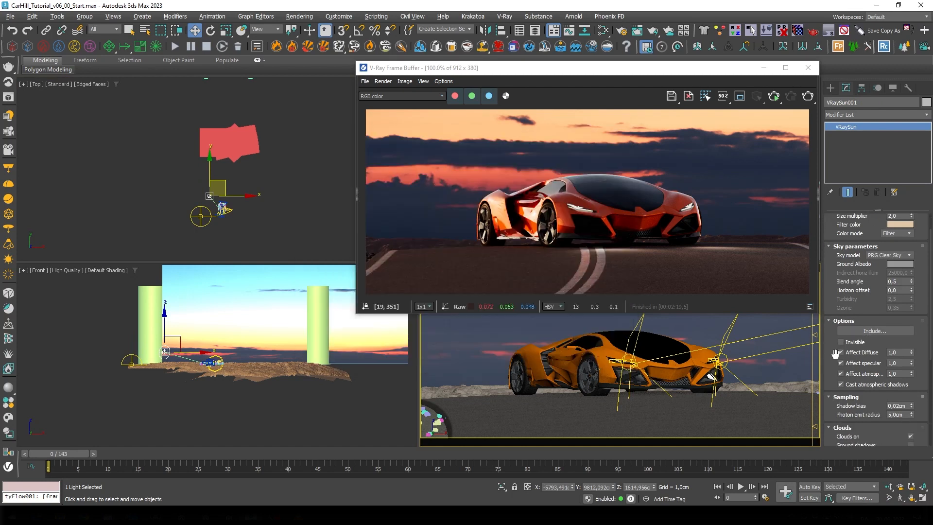
{"action": "mouse_move", "coordinate": [863, 409]}
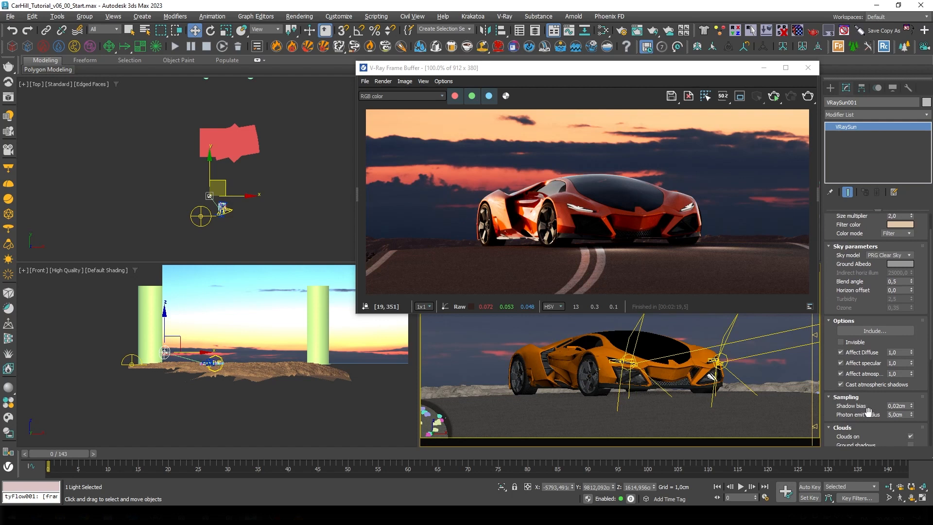
{"action": "scroll", "scroll_direction": "down", "scroll_amount": 3}
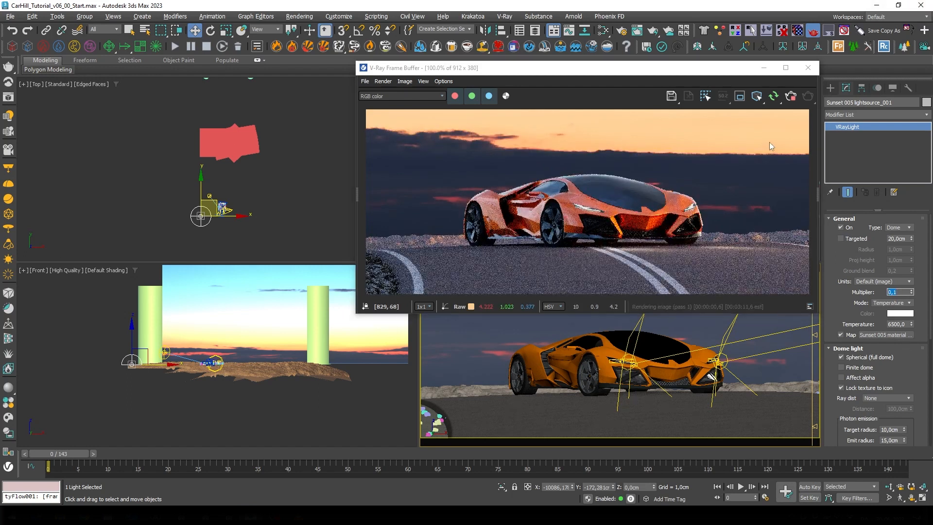
Set the Sunset 005 dome light's General multiplier to 0.05 for a darker render.
{"action": "type", "text": "0.05"}
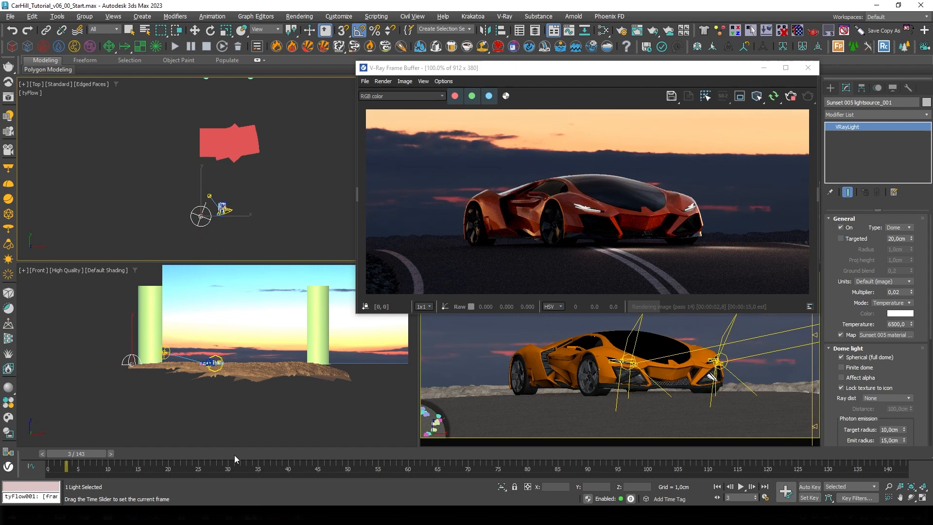
Drag the time slider to frame 120 and let the interactive render refresh against the sunset.
{"action": "left_click_drag", "start_coordinate": [67, 466], "coordinate": [538, 454]}
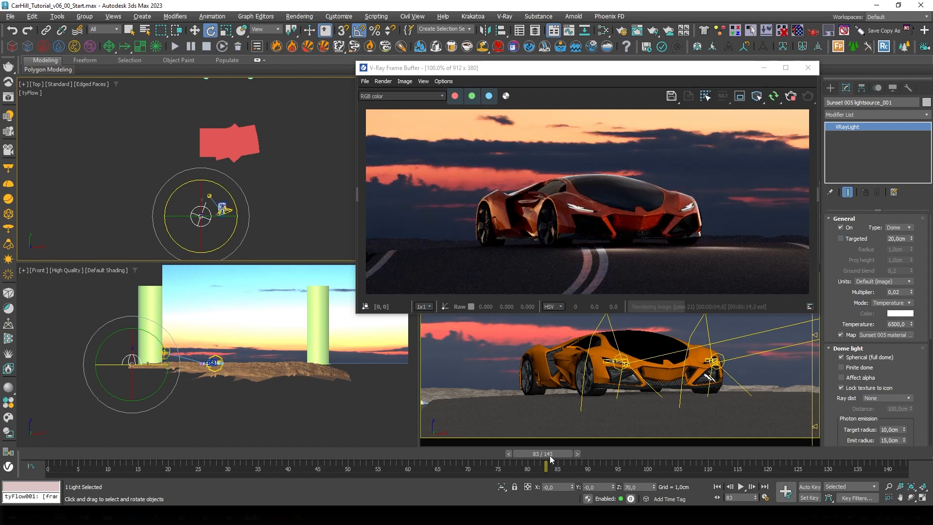
{"action": "left_click_drag", "start_coordinate": [545, 463], "coordinate": [766, 462]}
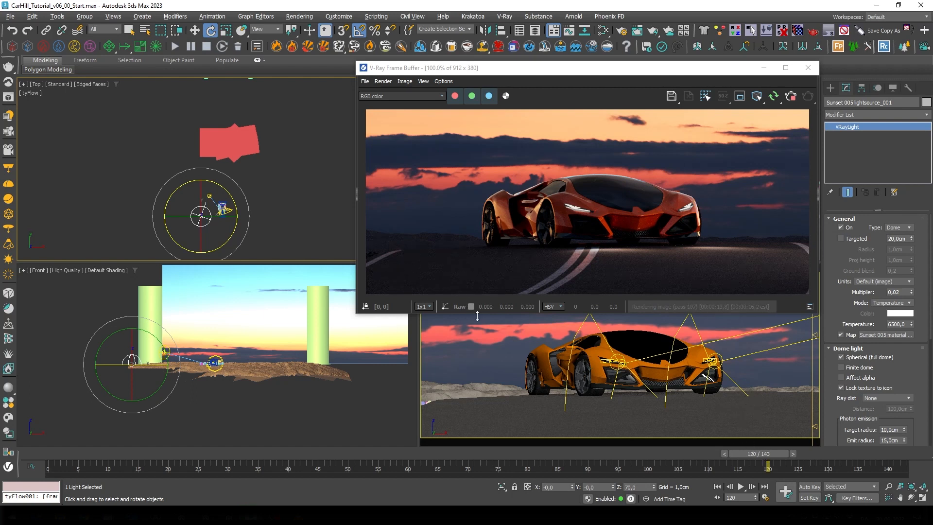
{"action": "mouse_move", "coordinate": [451, 240]}
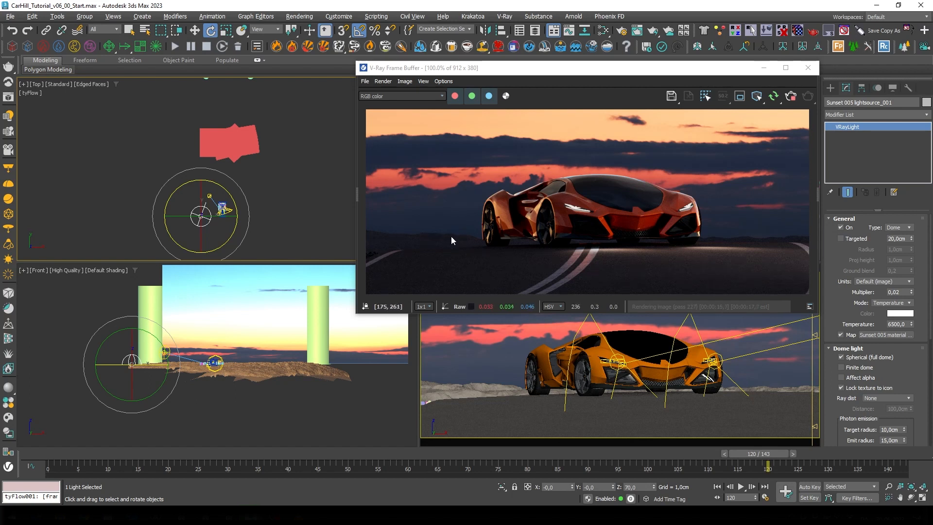
{"action": "mouse_move", "coordinate": [433, 243]}
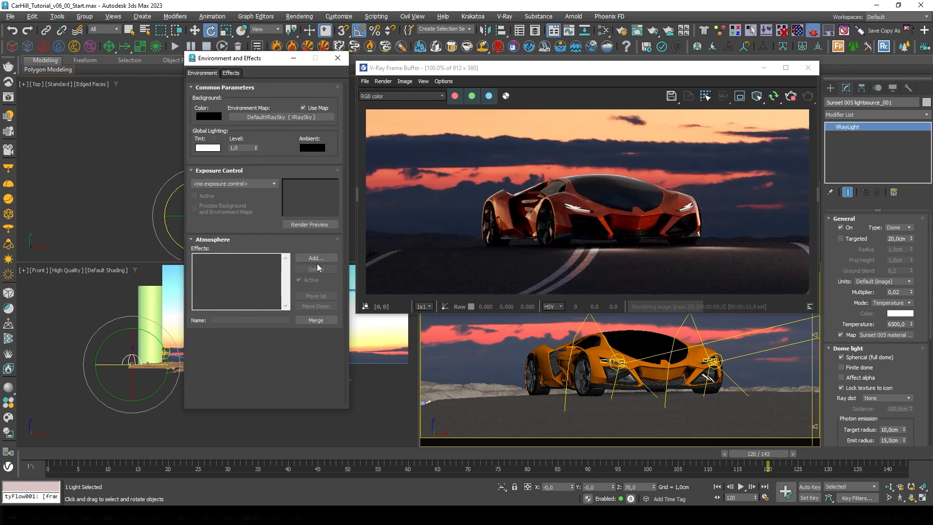
Add a VRayAerialPerspective atmosphere effect in Environment and give it a dark blue filter colour.
{"action": "left_click", "coordinate": [316, 258]}
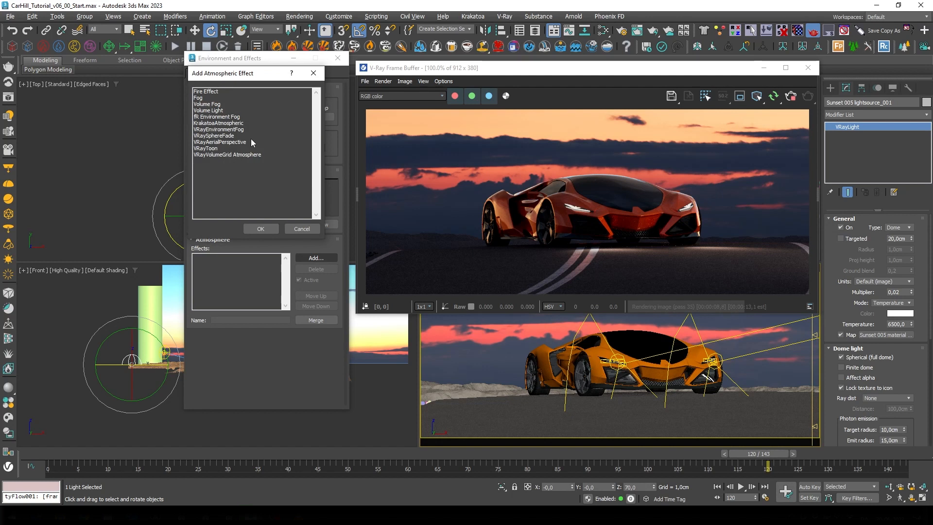
{"action": "left_click", "coordinate": [260, 228]}
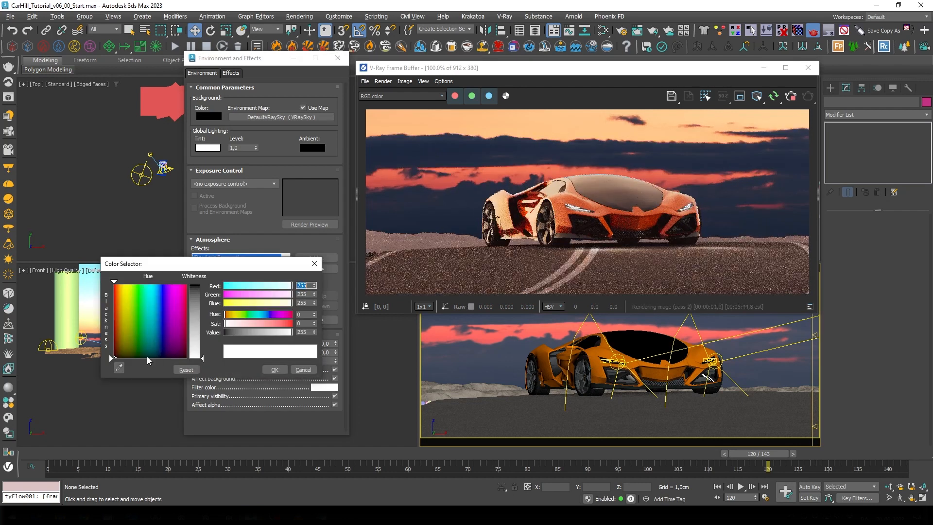
{"action": "left_click", "coordinate": [119, 368]}
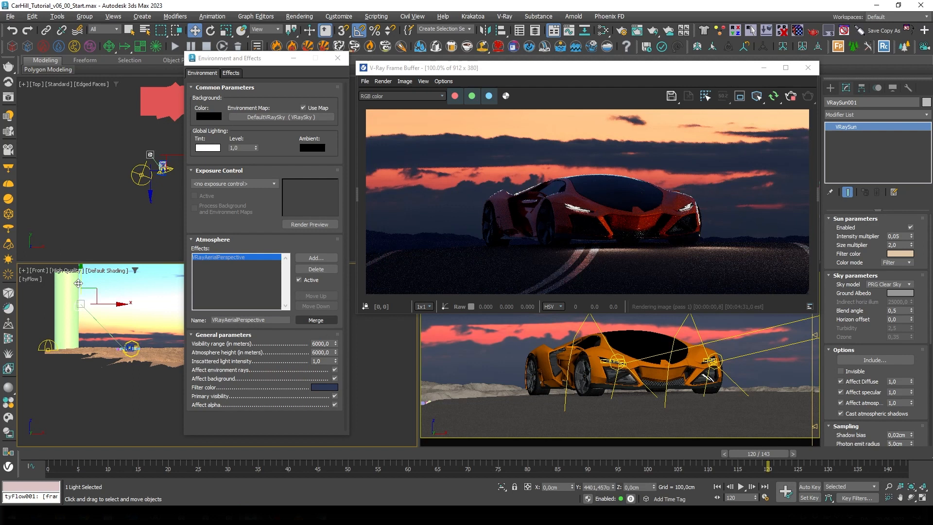
Set haze visibility range 750, atmosphere height 10, inscattered intensity 1.5, and a more saturated blue filter.
{"action": "left_click", "coordinate": [323, 343]}
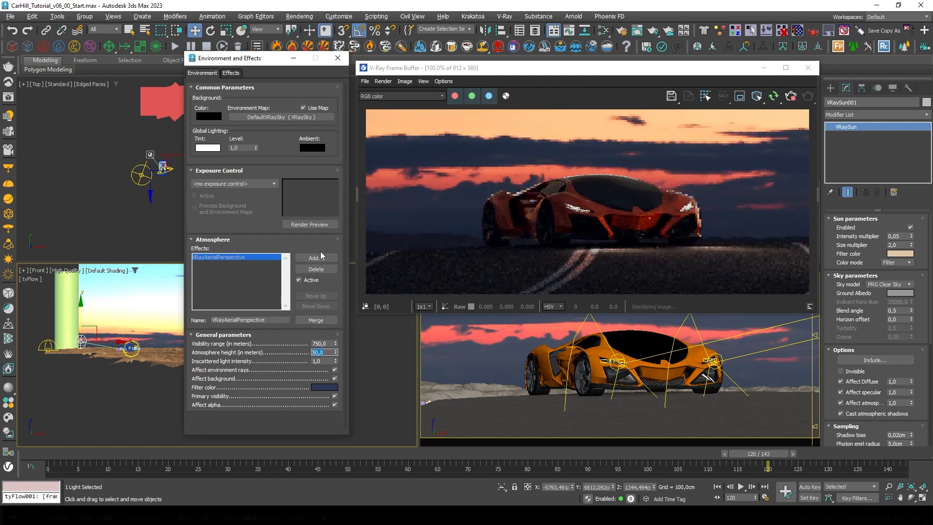
{"action": "type", "text": "10,0"}
{"action": "left_click", "coordinate": [325, 361]}
{"action": "type", "text": "1,5"}
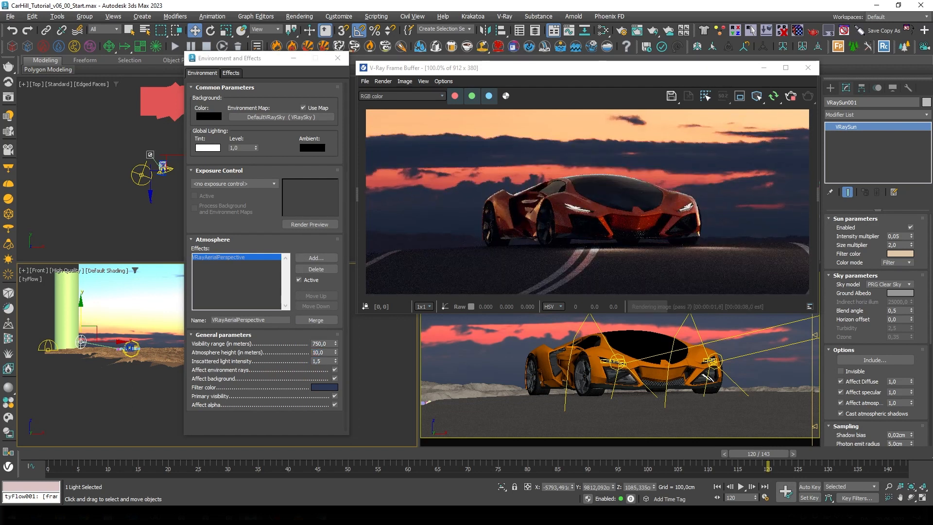
{"action": "left_click", "coordinate": [324, 387]}
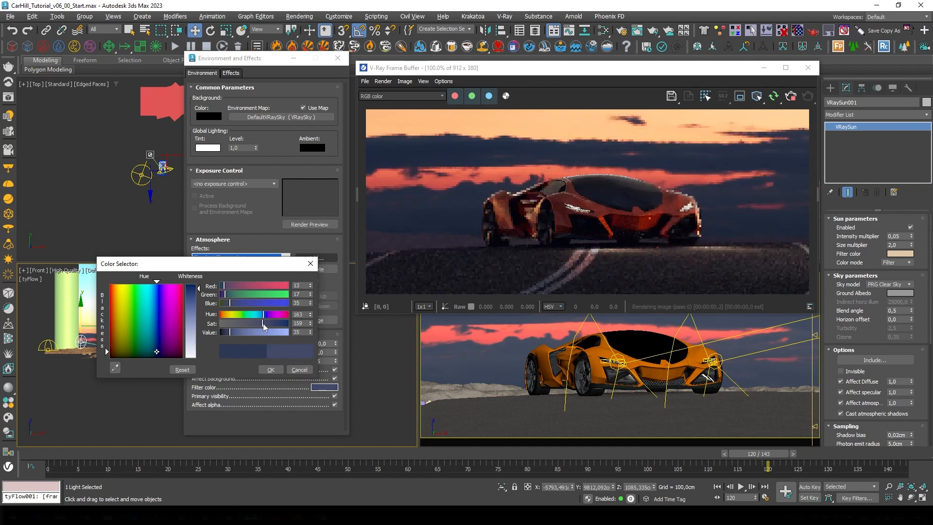
{"action": "left_click_drag", "start_coordinate": [274, 323], "coordinate": [268, 335]}
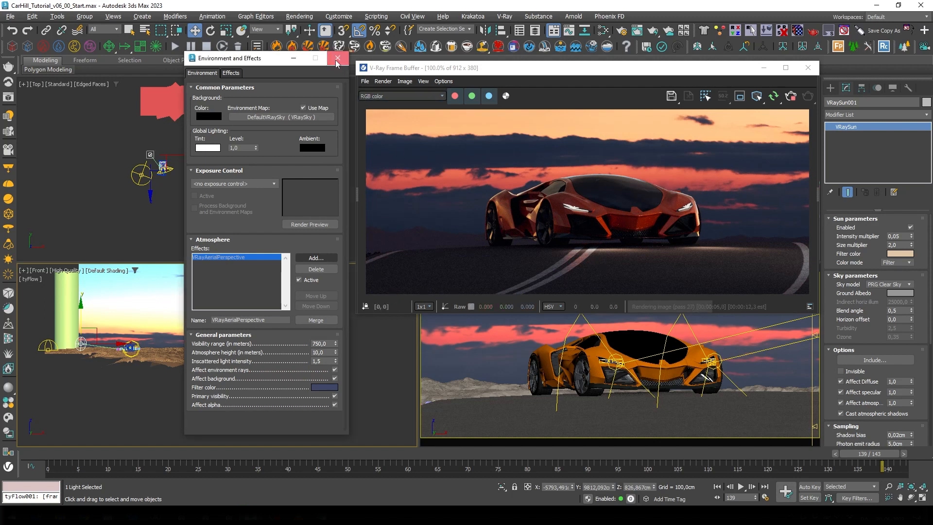
Close Environment and Effects and enable Lens Effects in the V-Ray Frame Buffer Layers.
{"action": "left_click", "coordinate": [338, 58]}
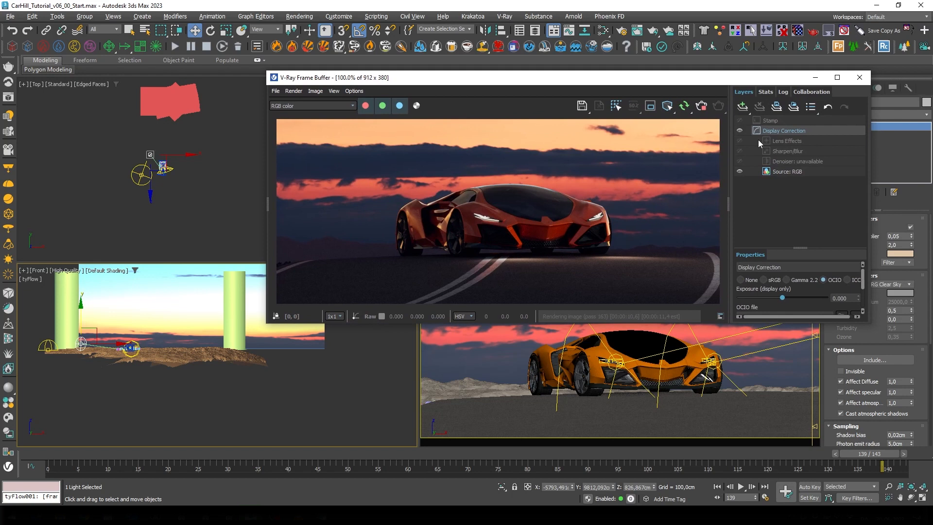
{"action": "left_click", "coordinate": [786, 140]}
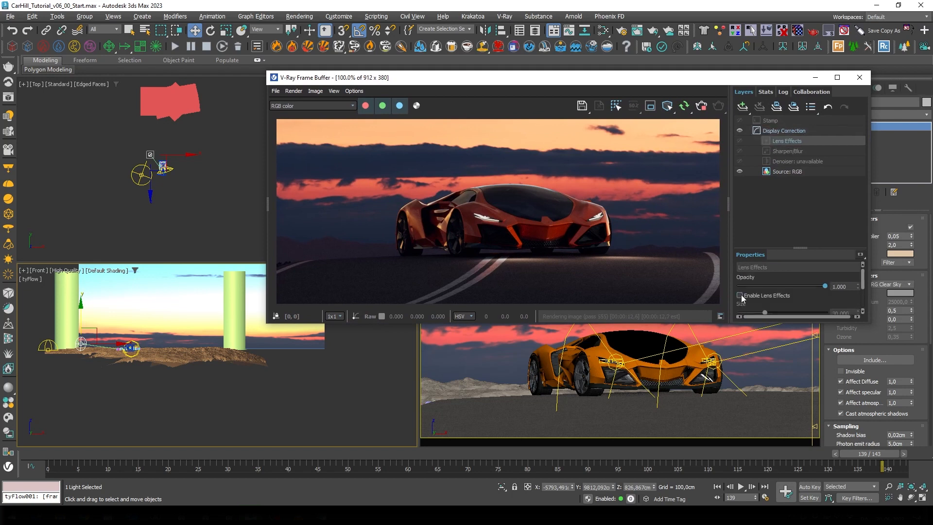
{"action": "left_click", "coordinate": [741, 296]}
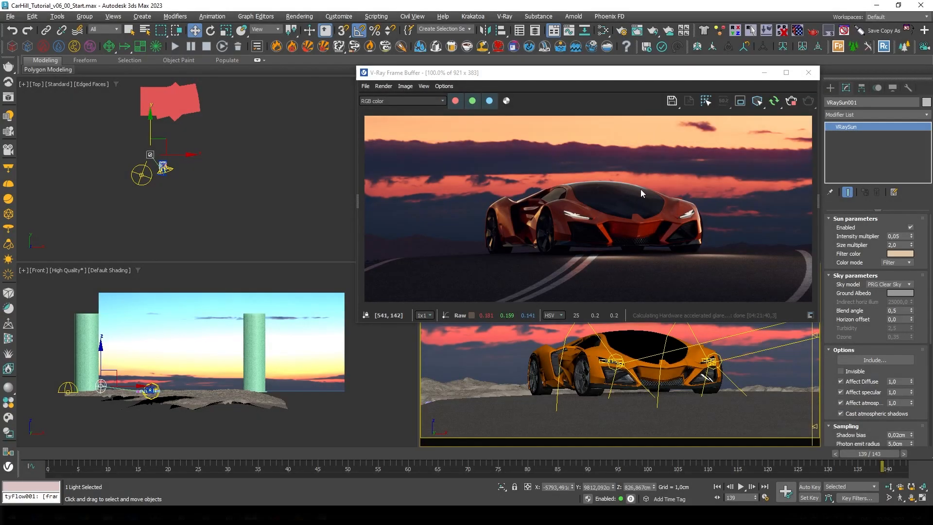
{"action": "mouse_move", "coordinate": [648, 188]}
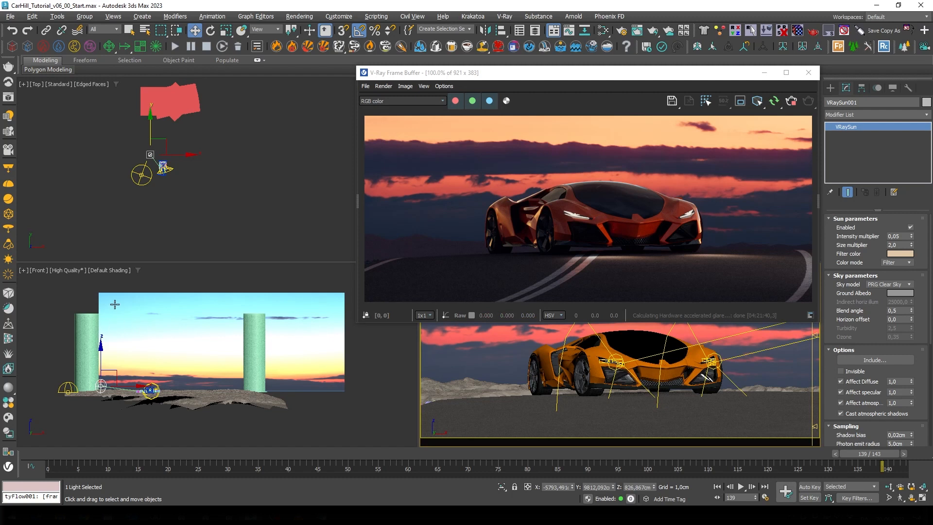
{"action": "mouse_move", "coordinate": [359, 350]}
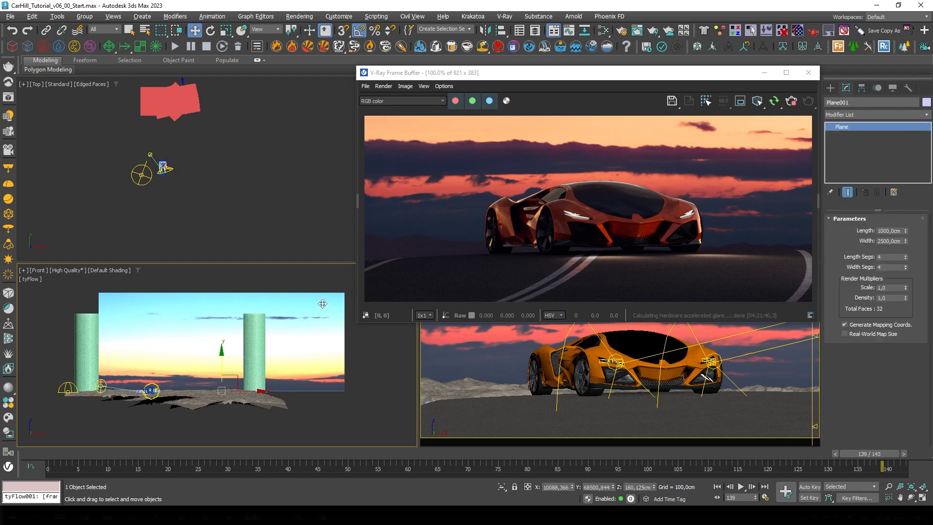
Rename Plane001 to TPSKIES, set Length/Width Segs to 1, and add a UVW Map modifier.
{"action": "type", "text": "TPSKIES"}
{"action": "type", "text": "1"}
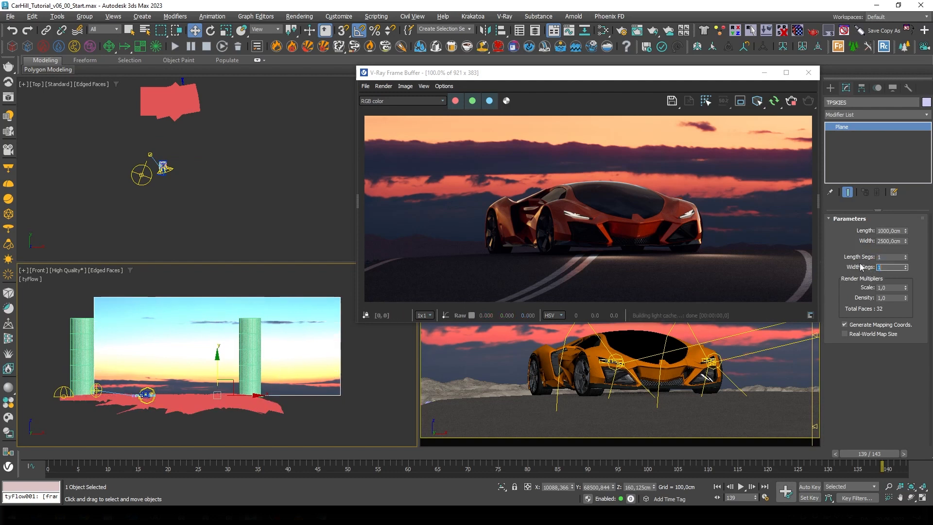
{"action": "left_click", "coordinate": [875, 115]}
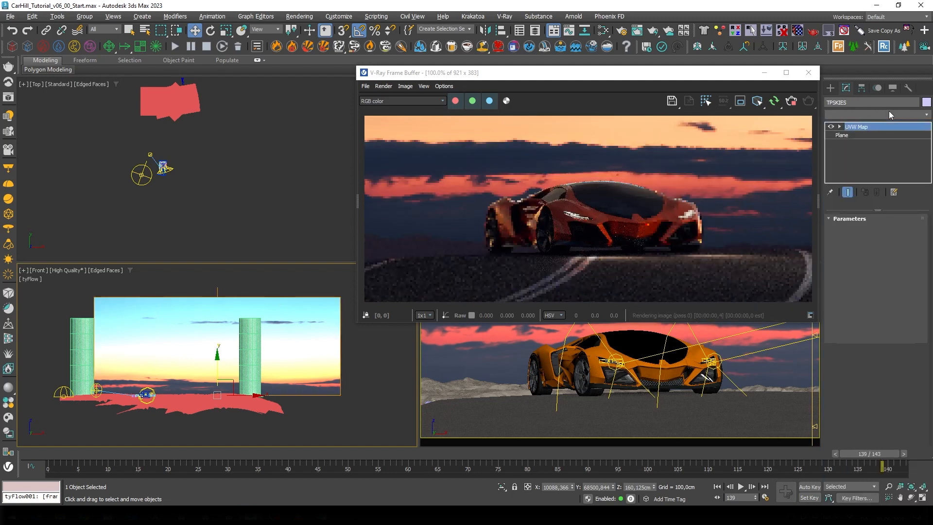
{"action": "left_click", "coordinate": [856, 126]}
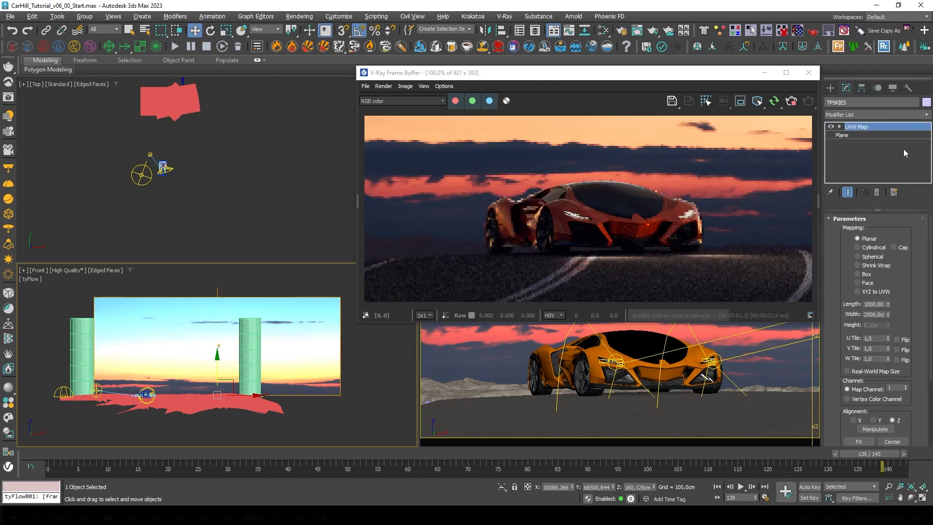
{"action": "left_click", "coordinate": [871, 114]}
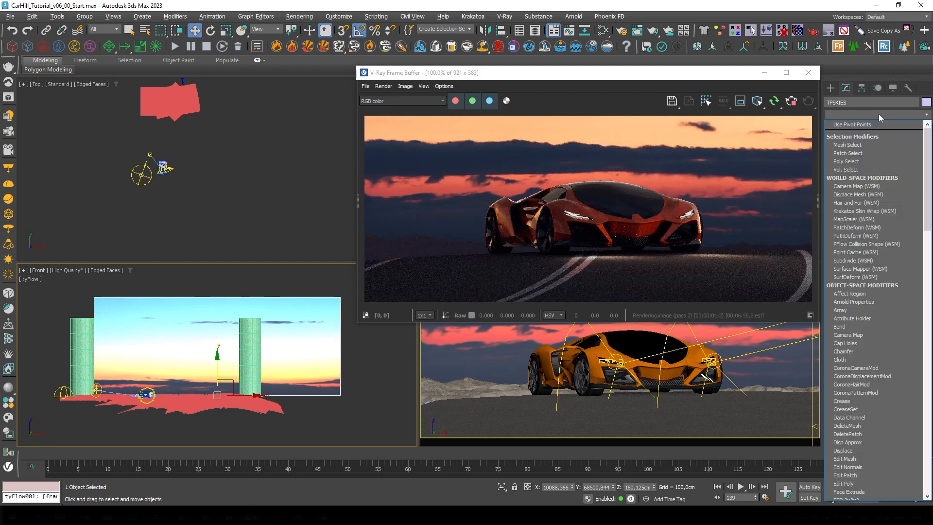